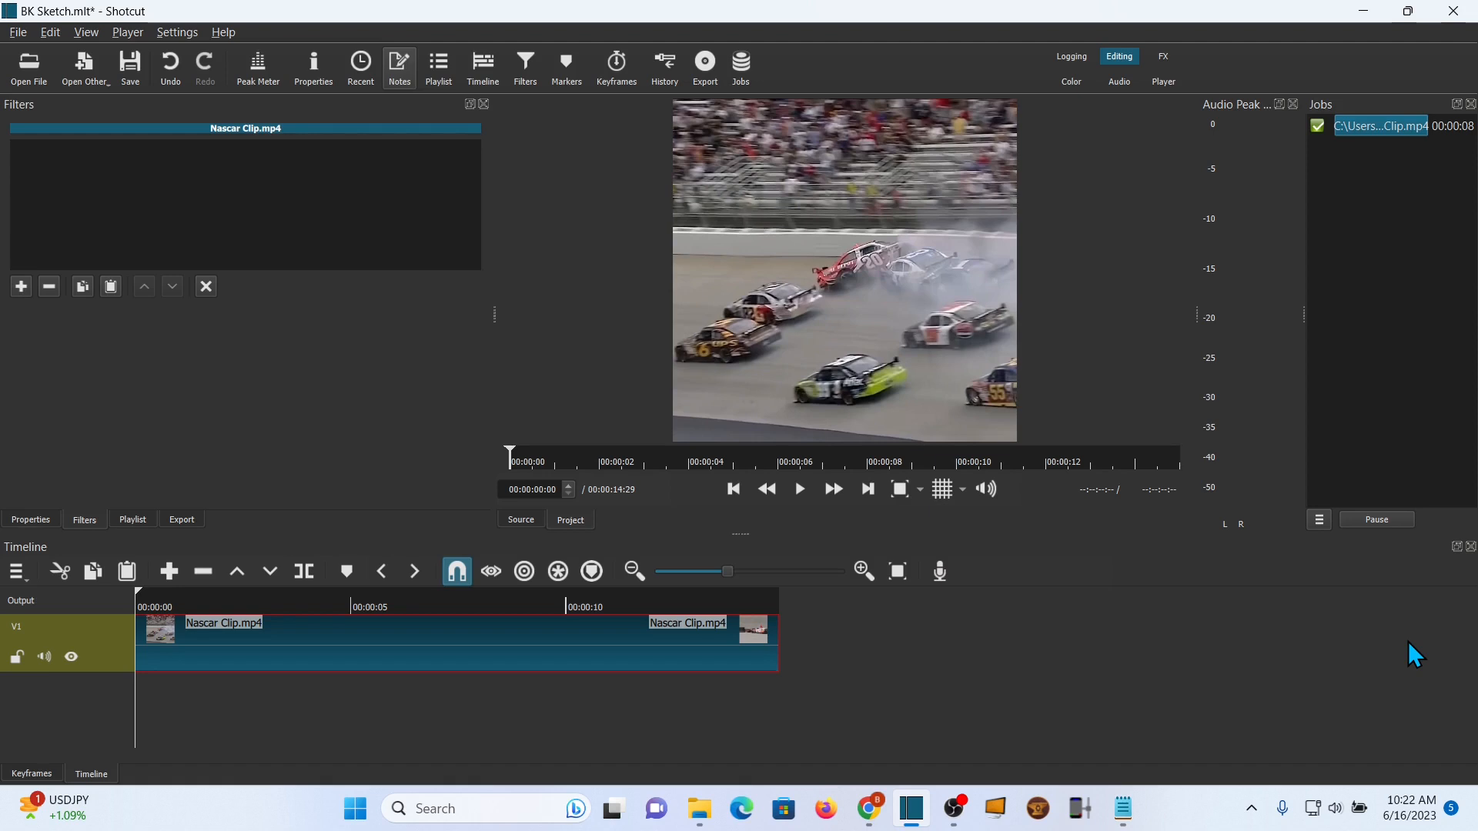
pyautogui.moveTo(1429, 633)
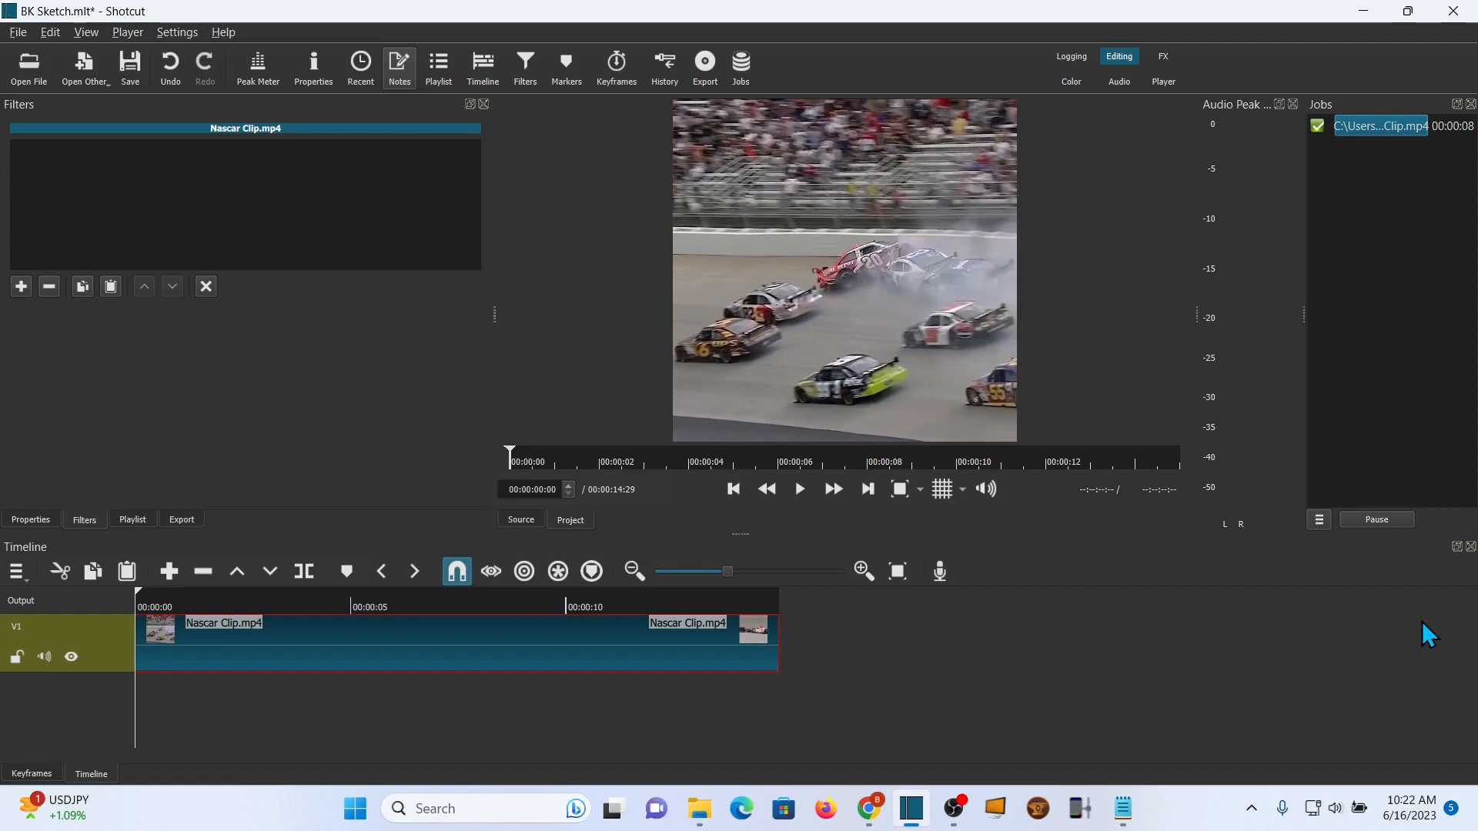
pyautogui.moveTo(867, 689)
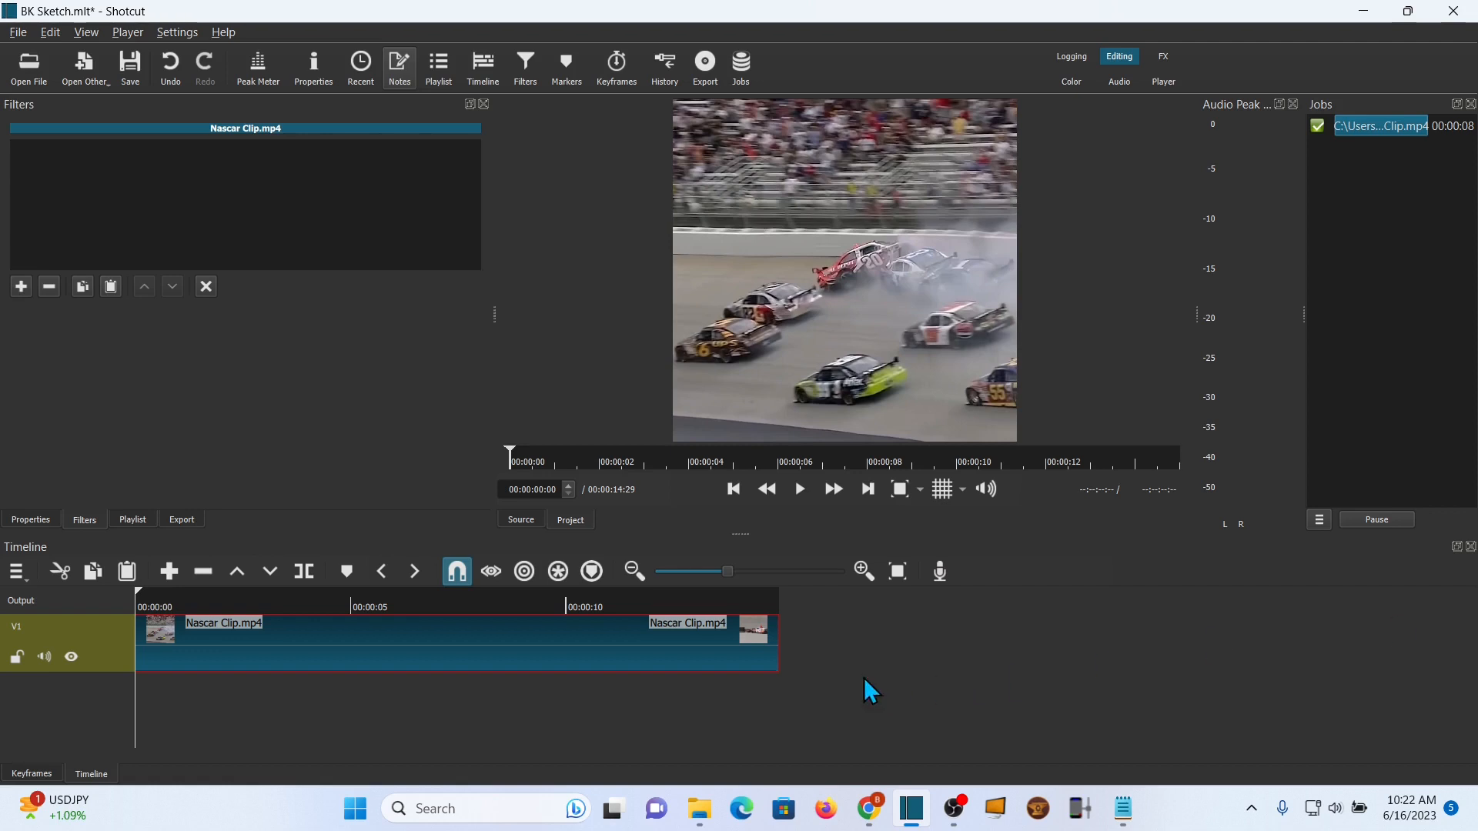
# Add the Sketch filter (search 'sk') to the NASCAR clip and preview the line-art result
pyautogui.click(799, 488)
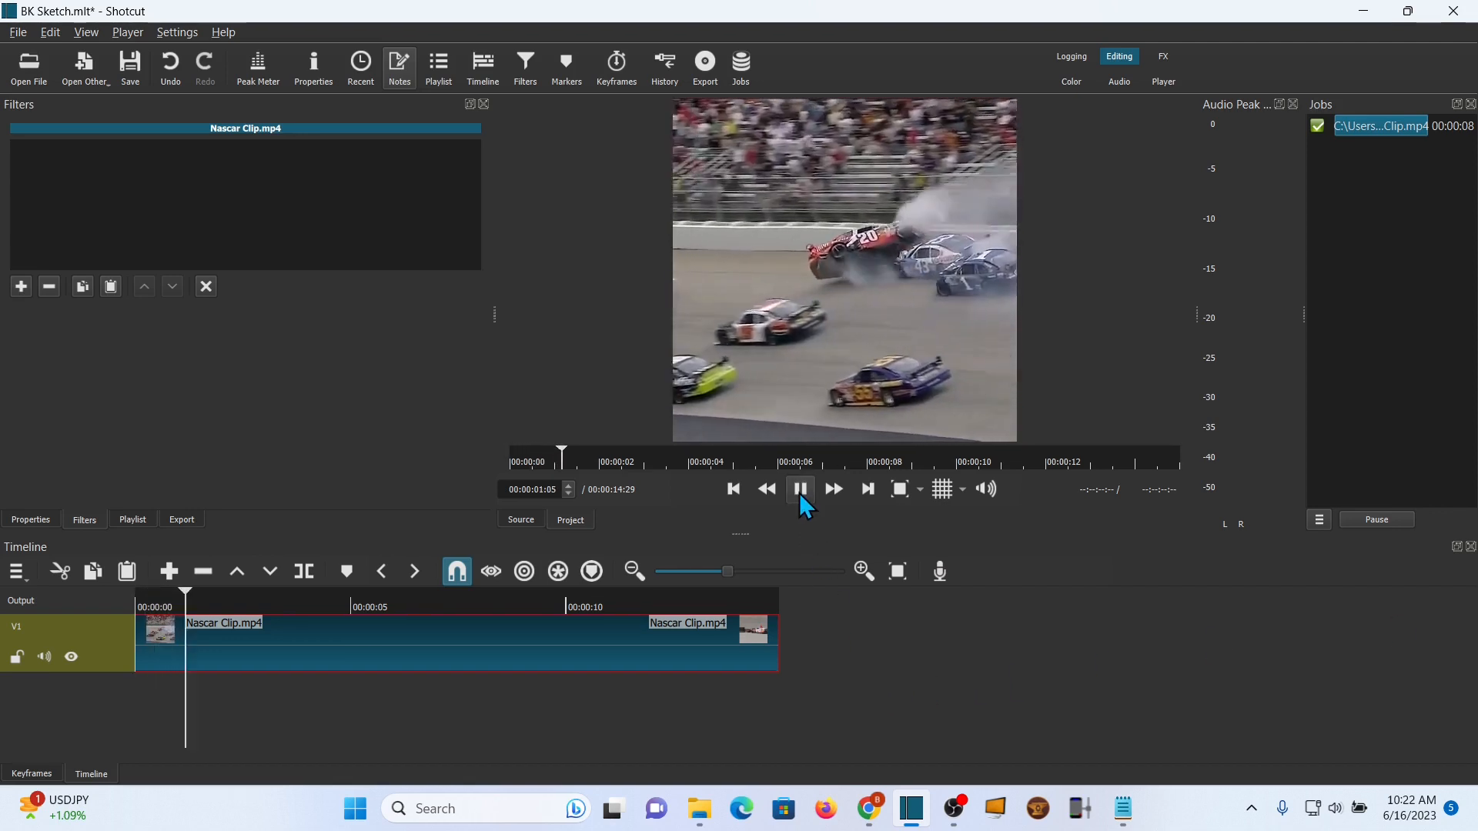
pyautogui.click(799, 488)
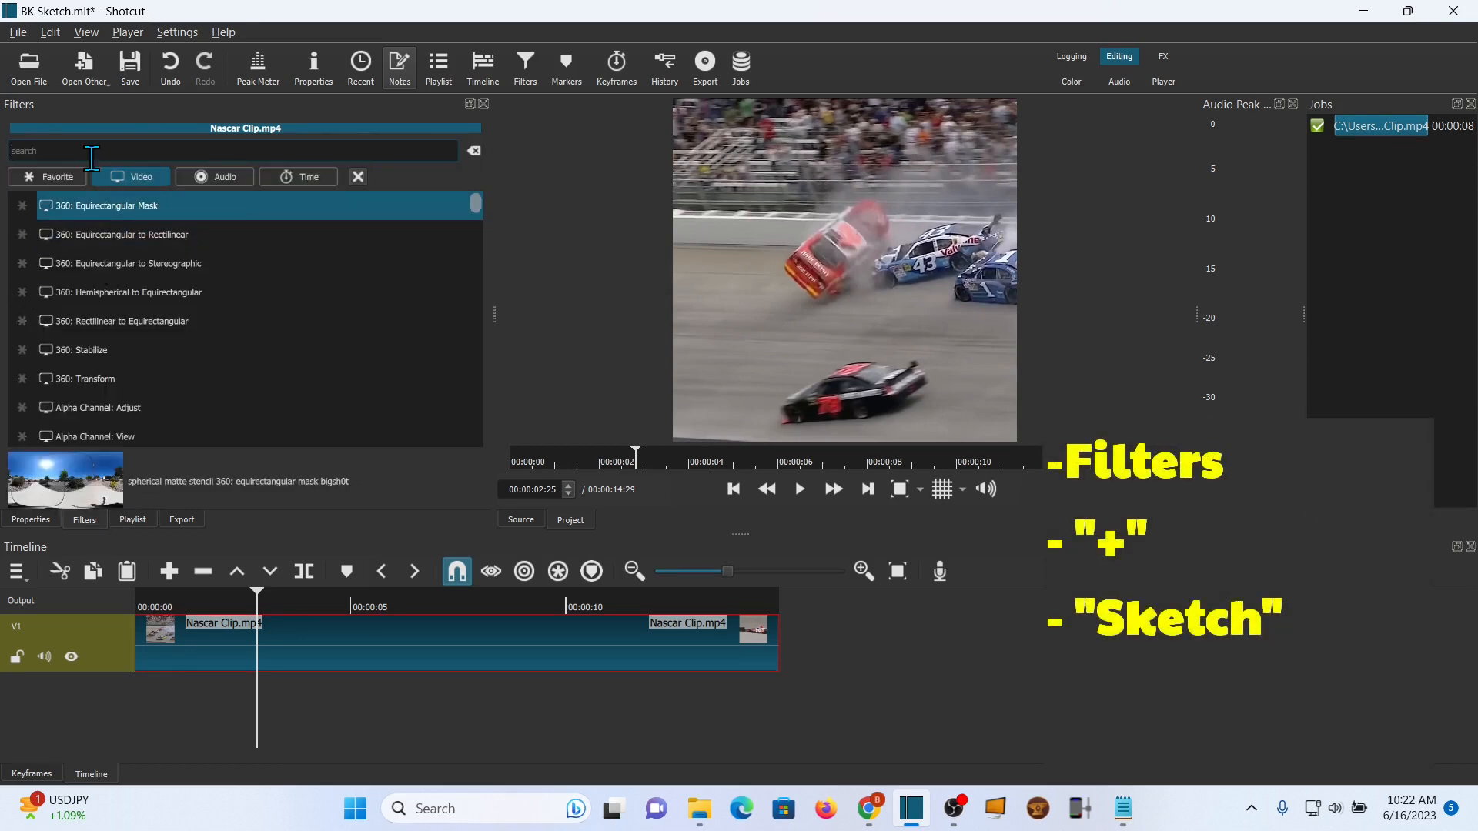
pyautogui.write('sk')
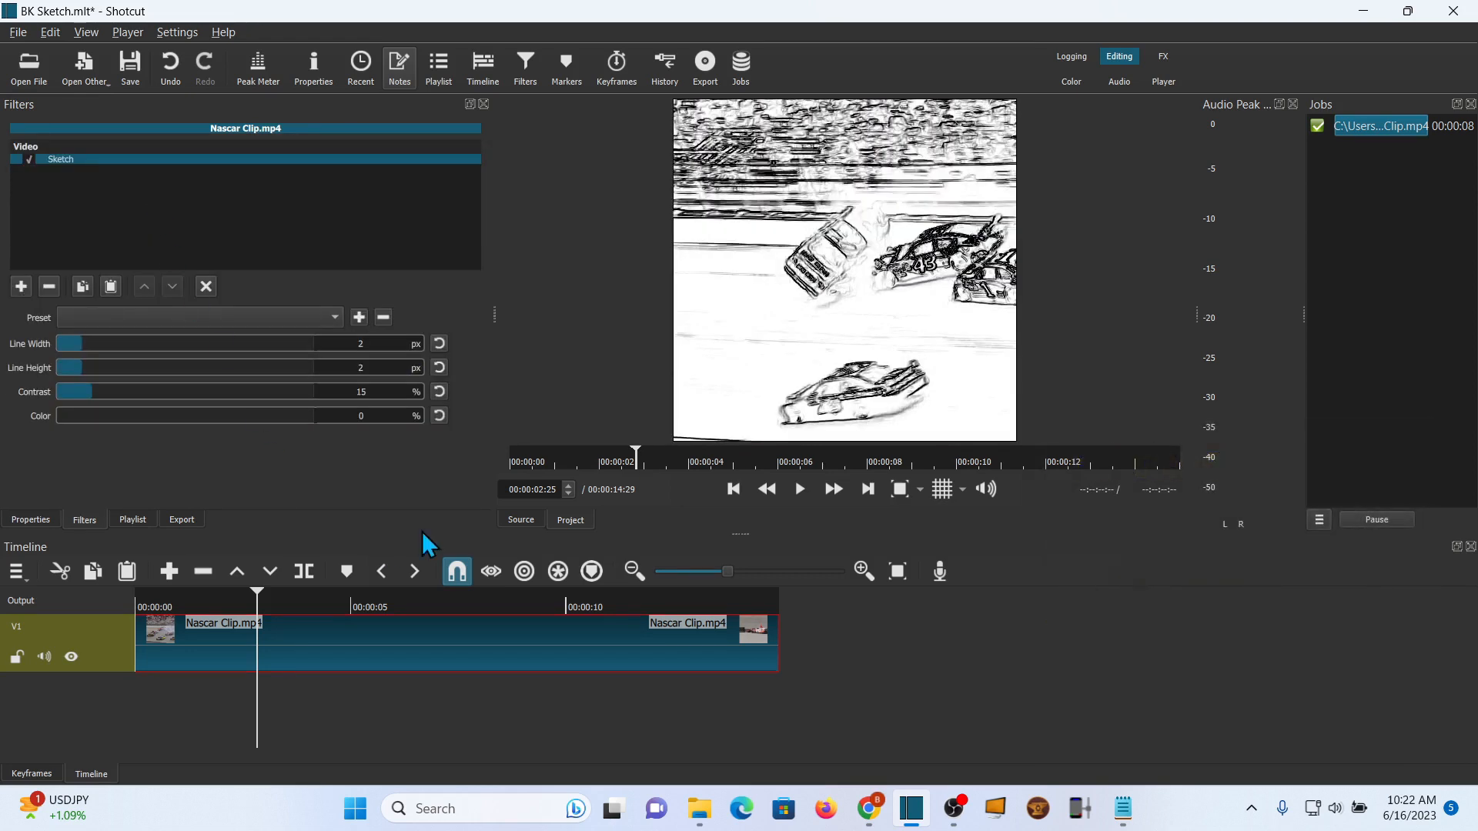
pyautogui.click(799, 488)
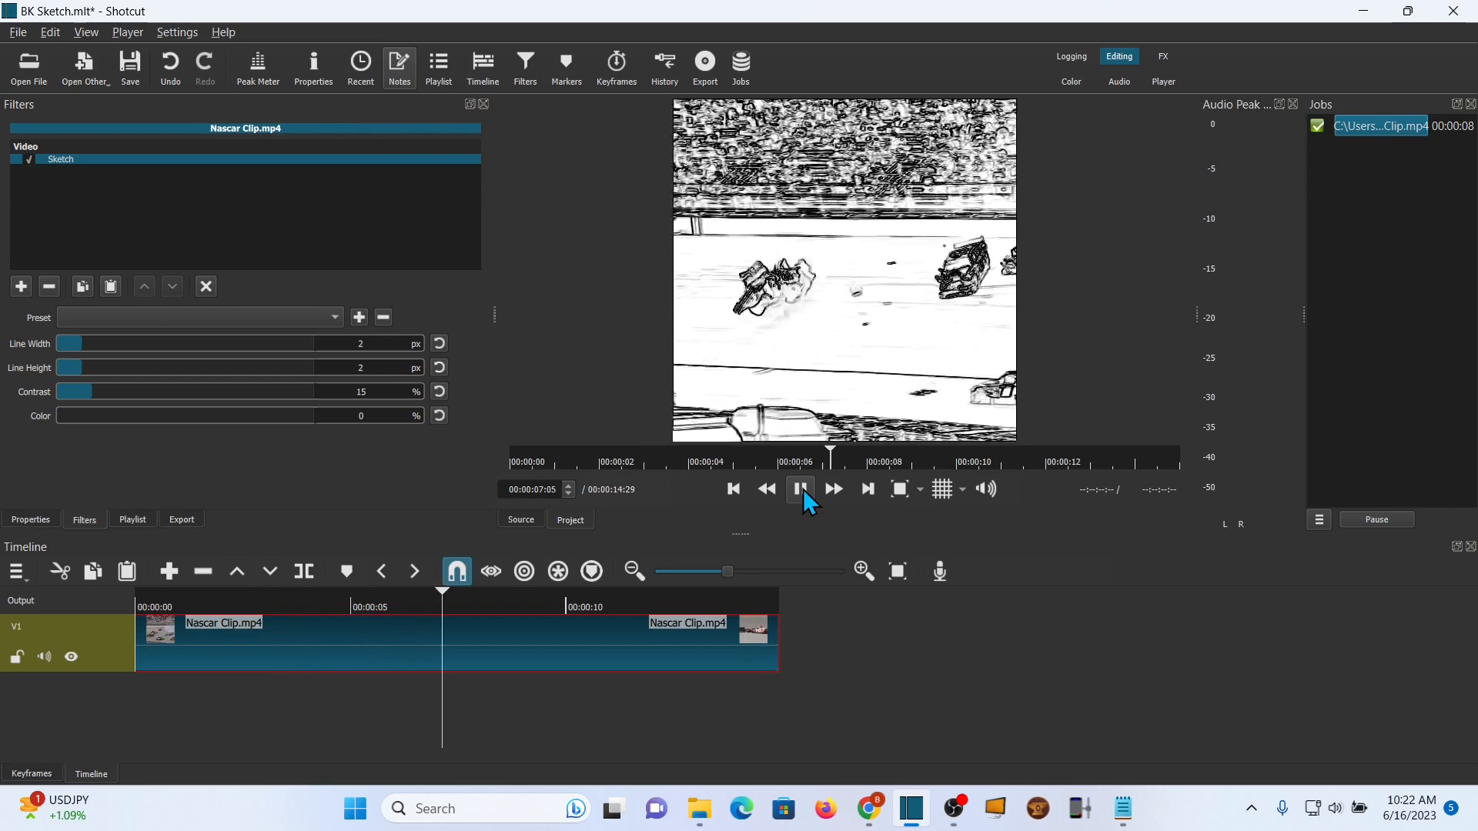
pyautogui.click(799, 488)
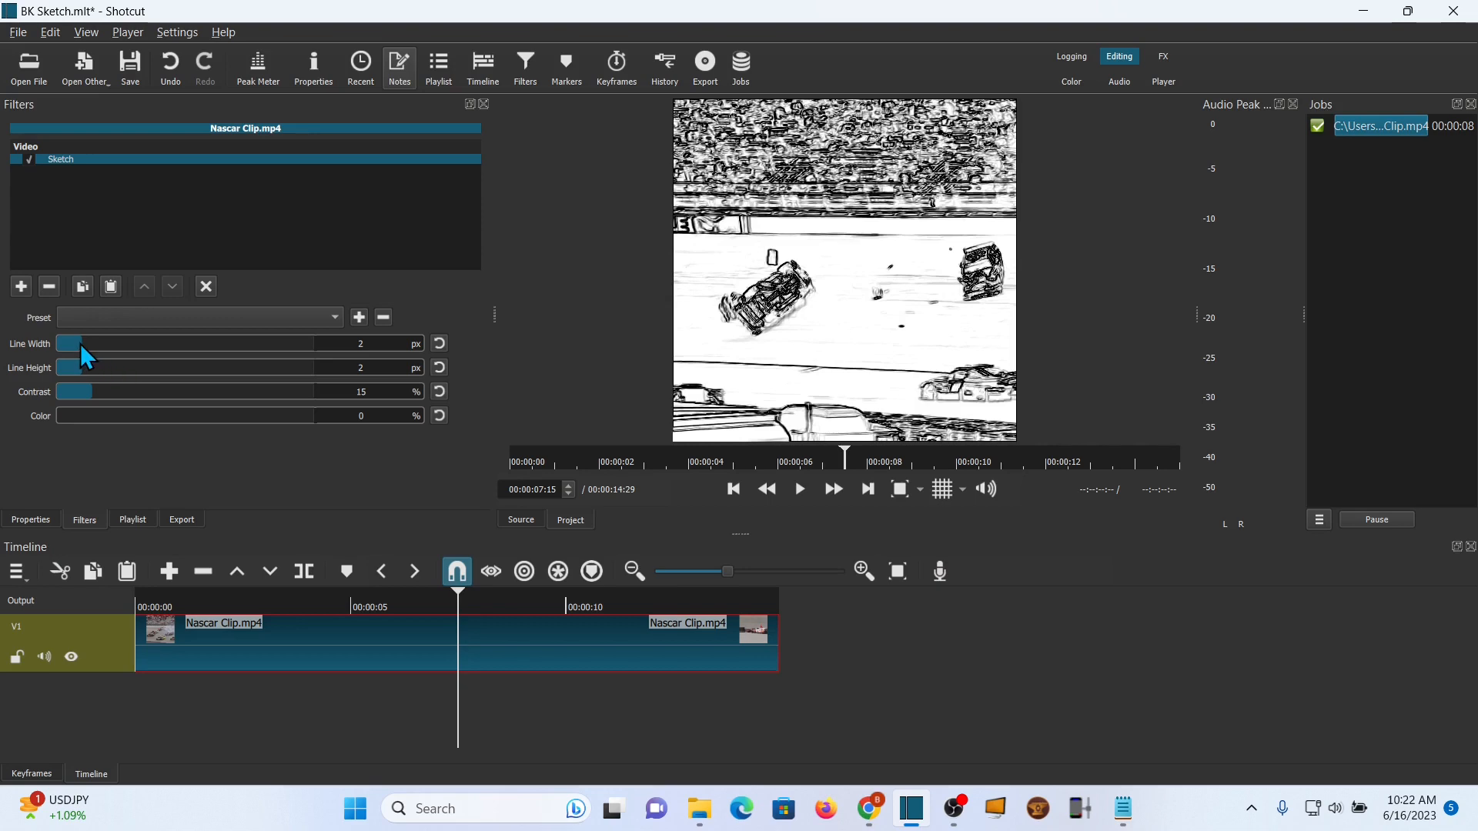
# Set Sketch to line width 2 px, height 2 px, contrast 10 %, colour 30 %, and review playback
pyautogui.moveTo(68, 344); pyautogui.dragTo(137, 343)
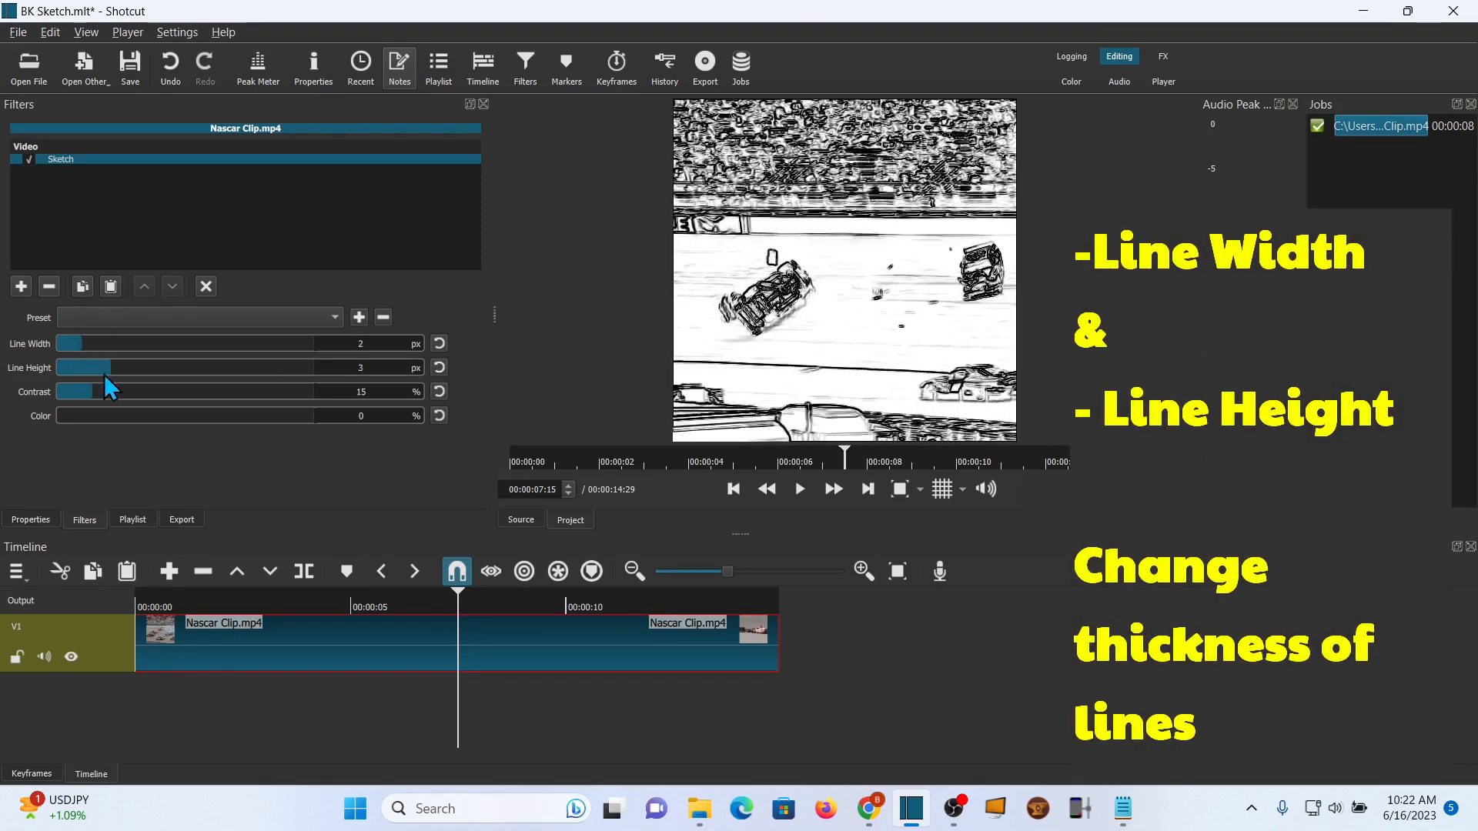
pyautogui.moveTo(94, 366); pyautogui.dragTo(74, 366)
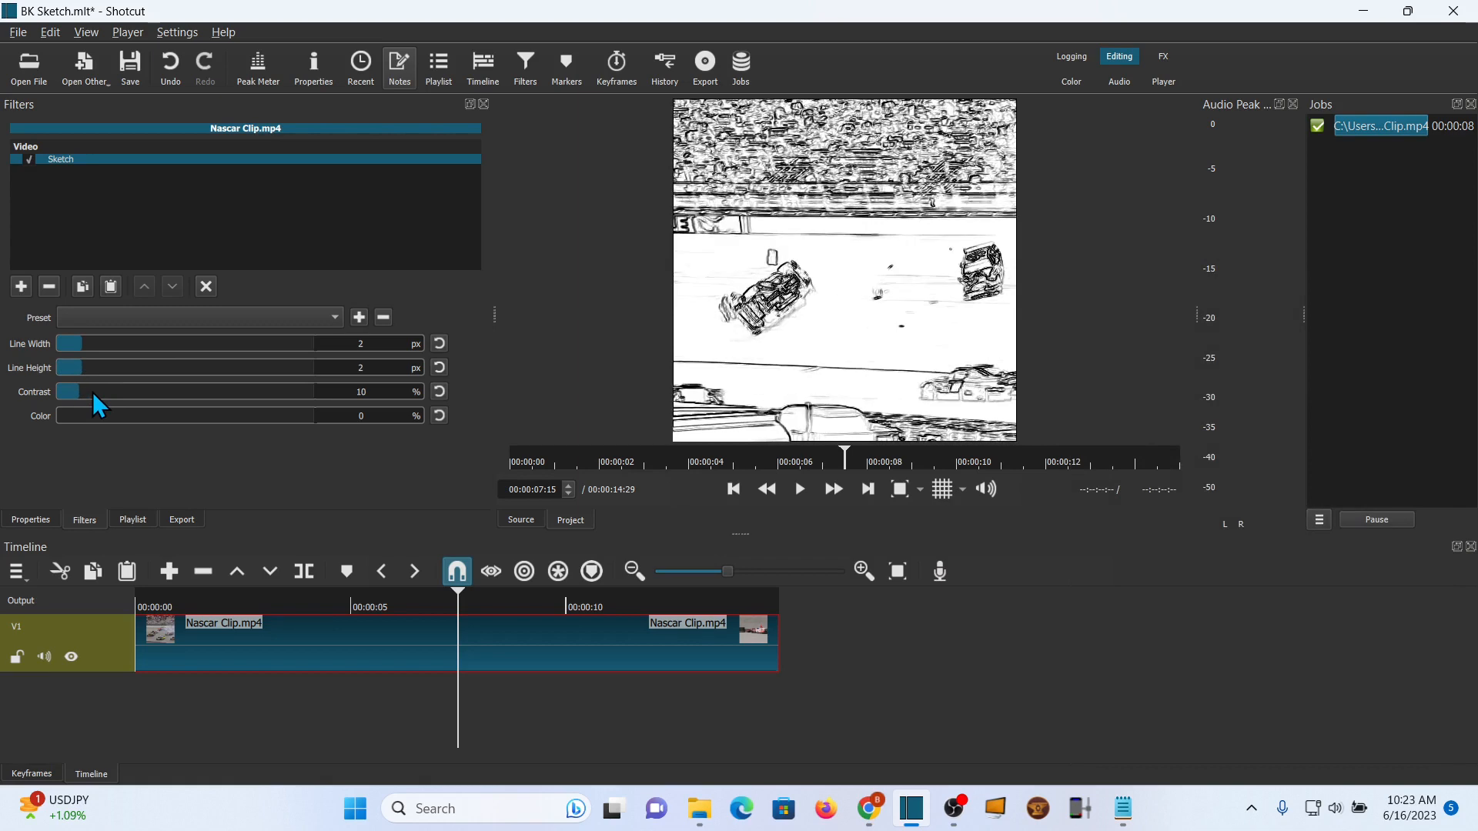
pyautogui.moveTo(71, 391); pyautogui.dragTo(146, 391)
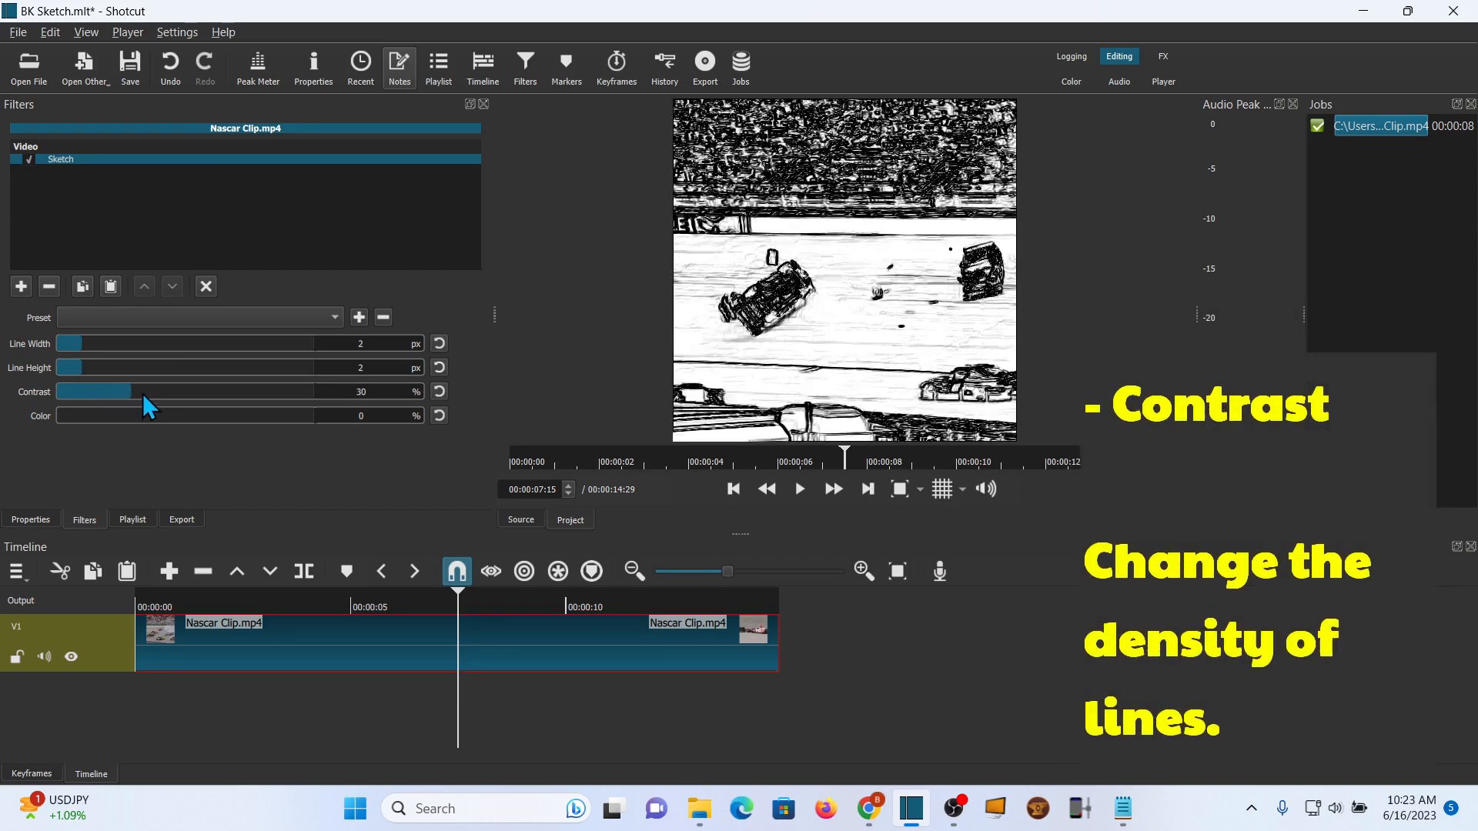
pyautogui.moveTo(137, 391); pyautogui.dragTo(99, 391)
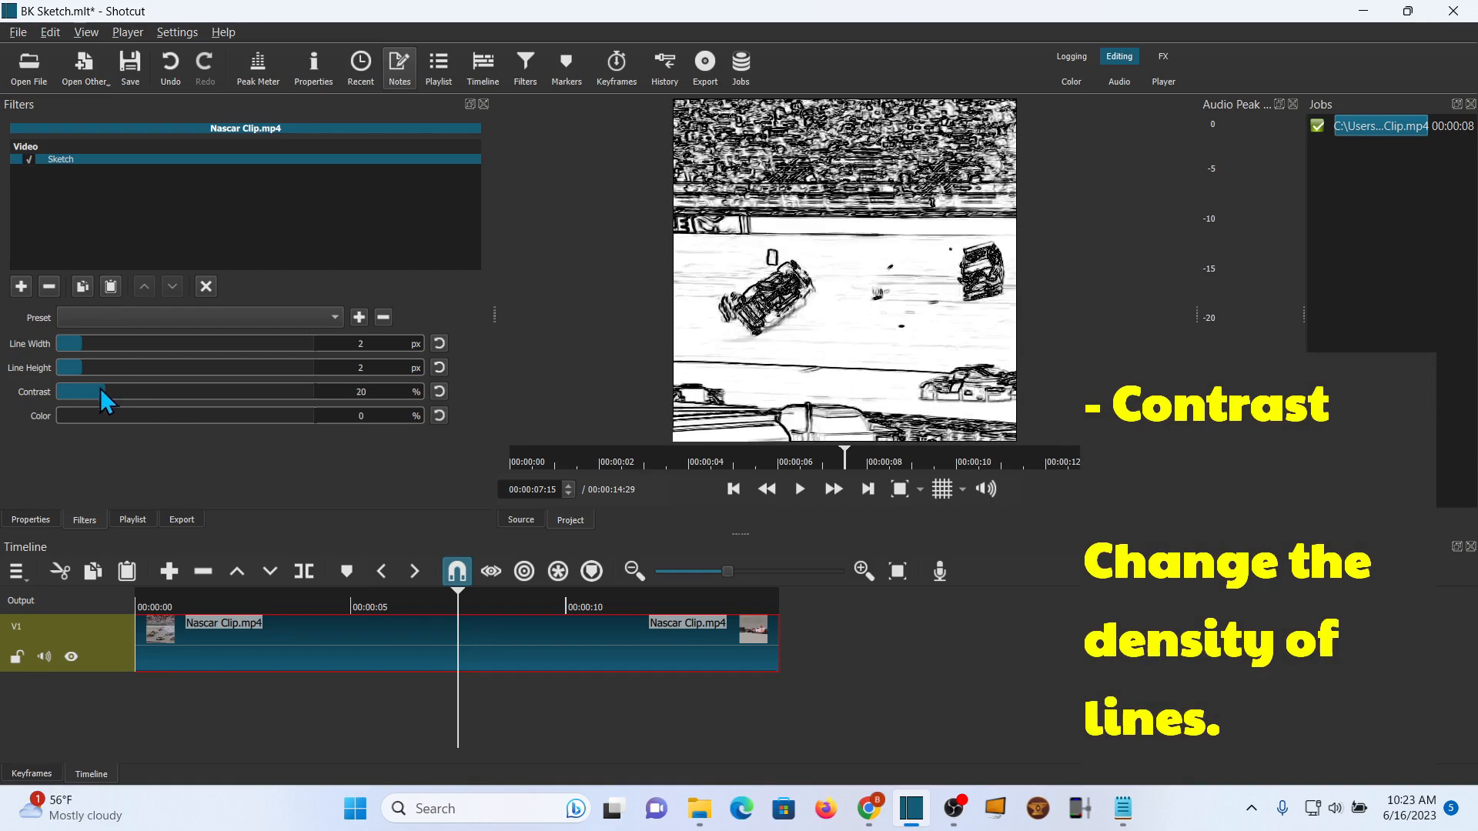
pyautogui.moveTo(104, 392); pyautogui.dragTo(90, 391)
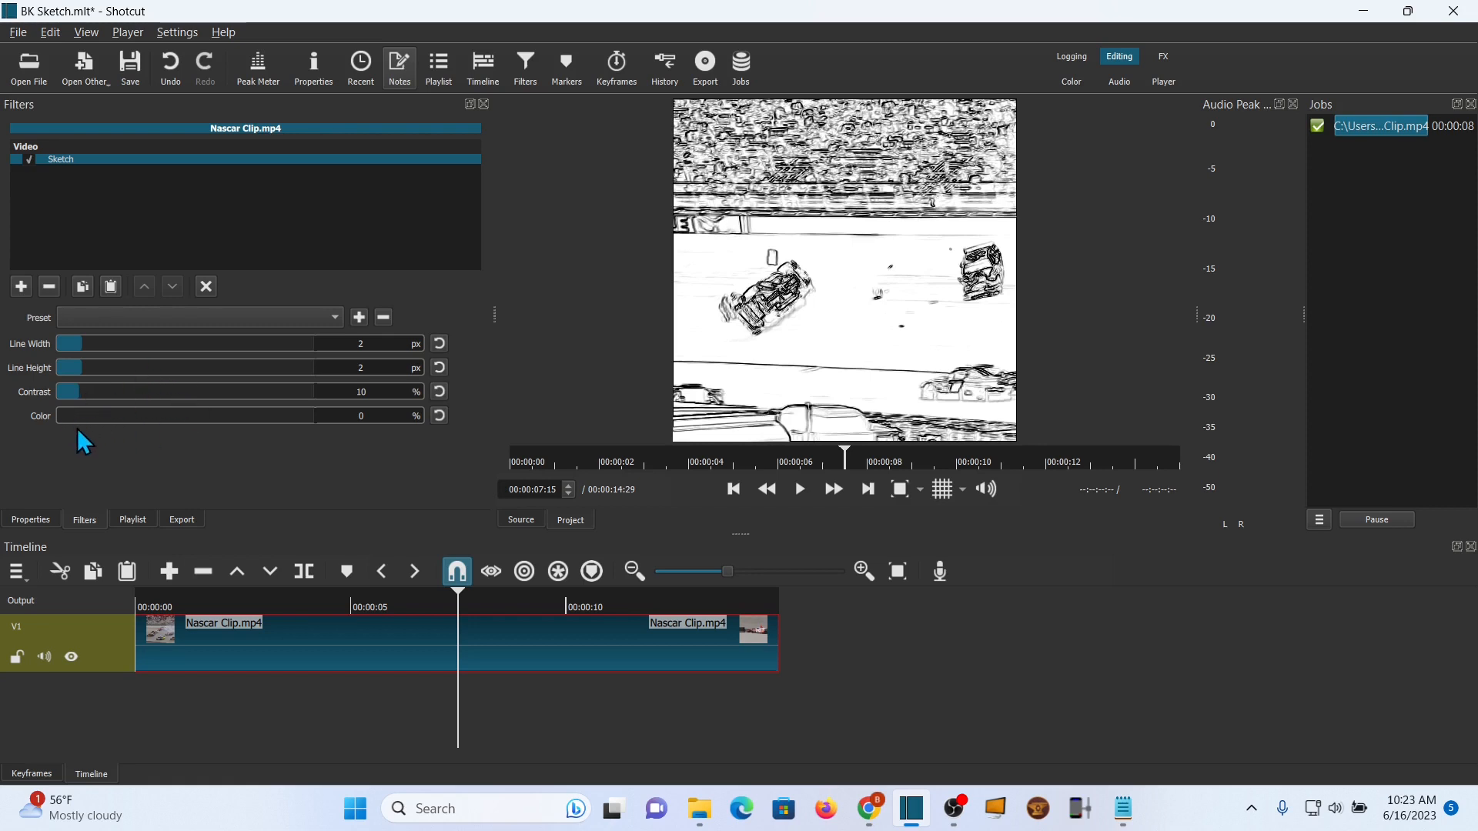
pyautogui.moveTo(68, 415); pyautogui.dragTo(103, 415)
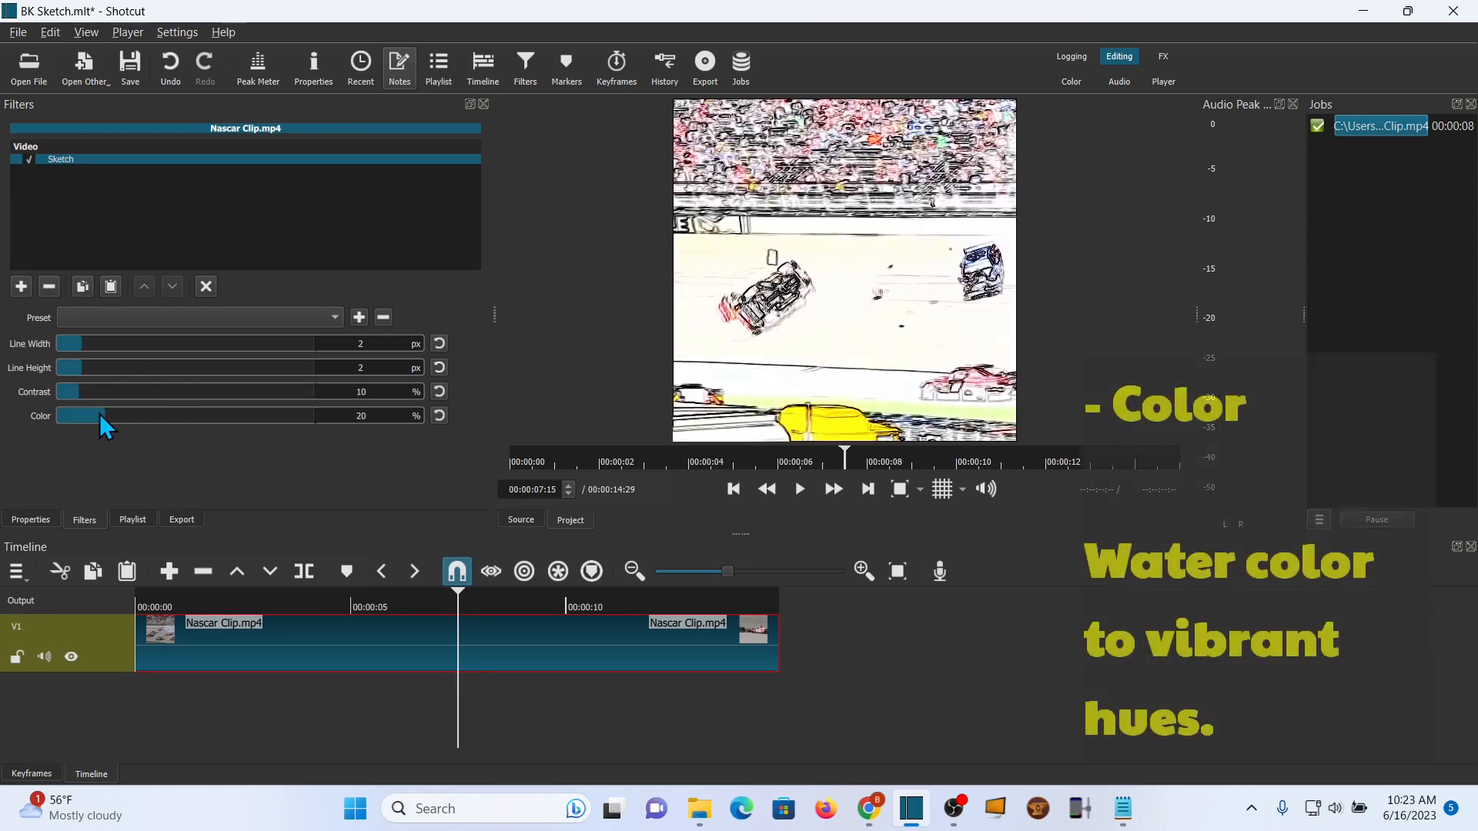
pyautogui.moveTo(101, 414); pyautogui.dragTo(155, 414)
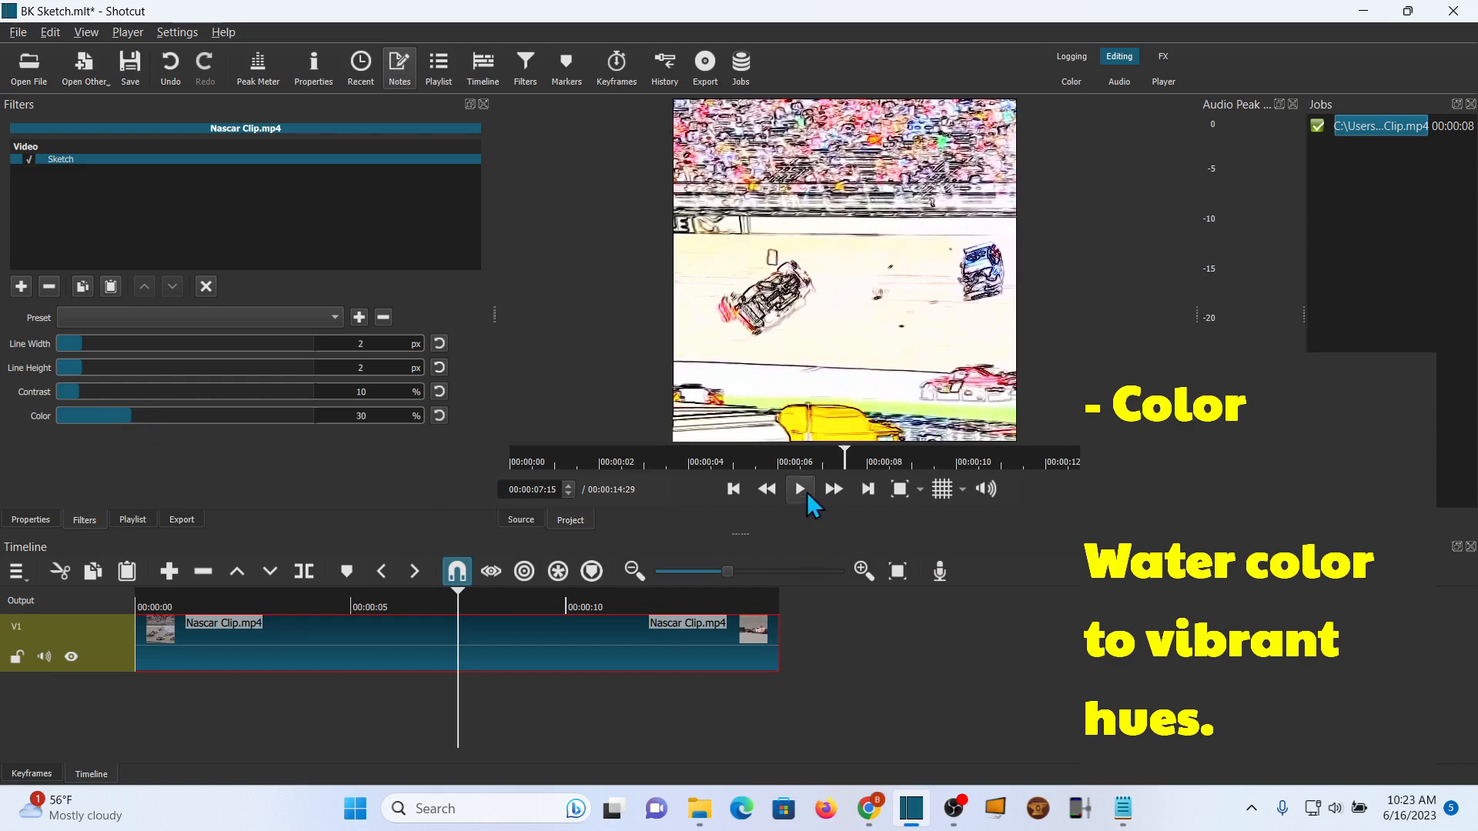
pyautogui.click(799, 488)
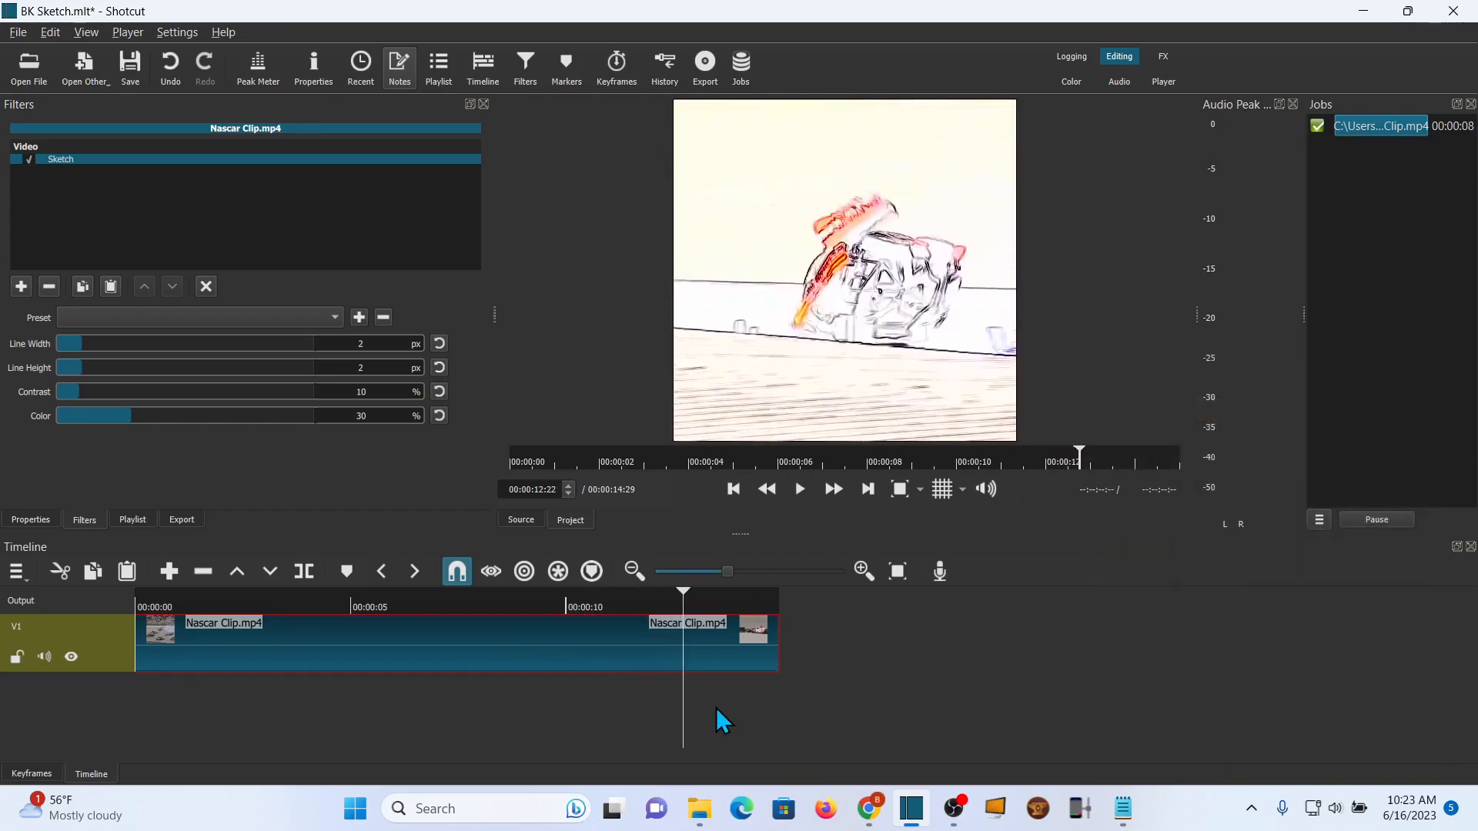
# Add a second video track V2 above the NASCAR clip from the track header menu
pyautogui.click(245, 607)
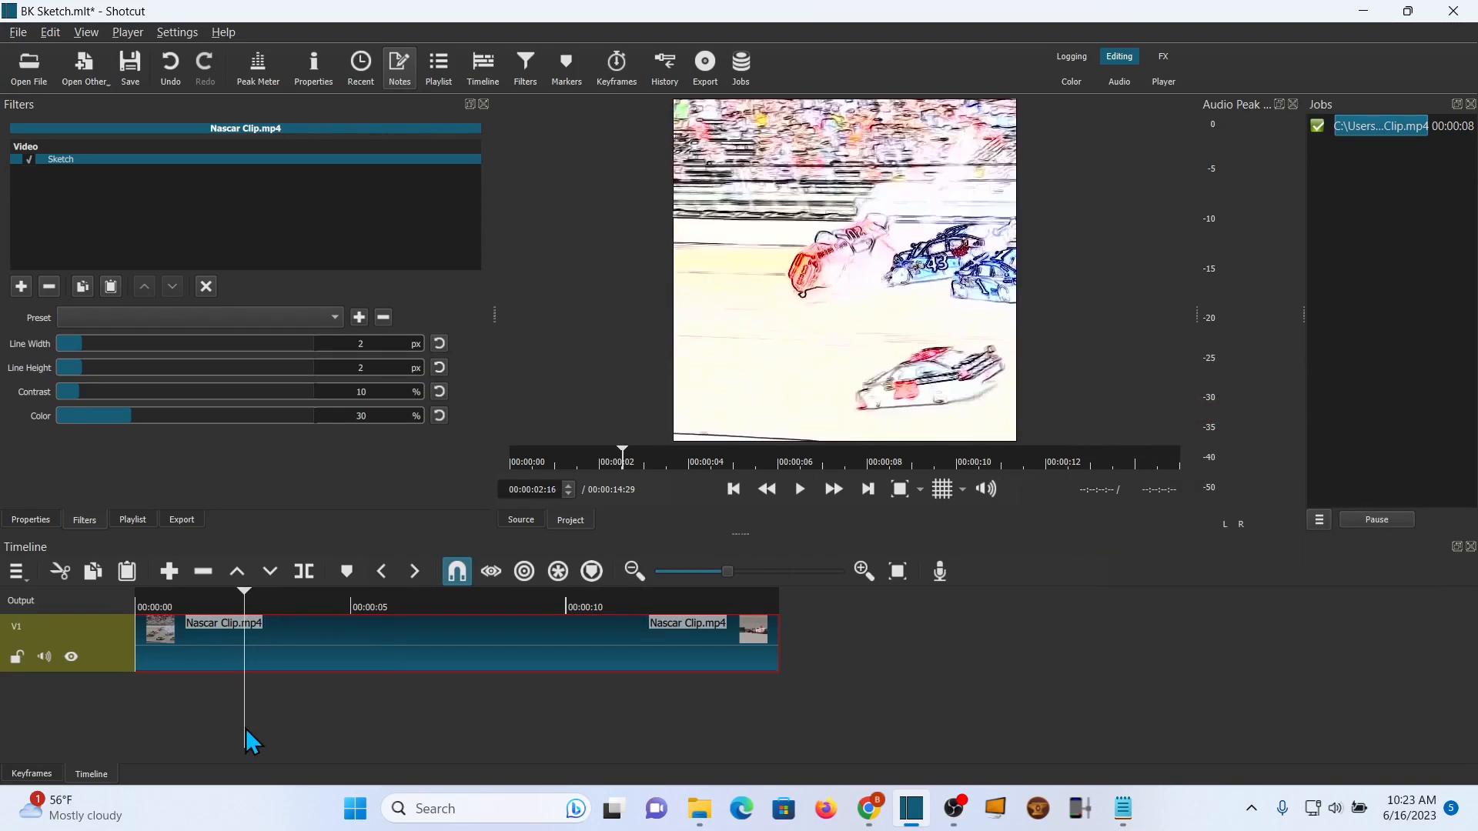
pyautogui.moveTo(343, 745)
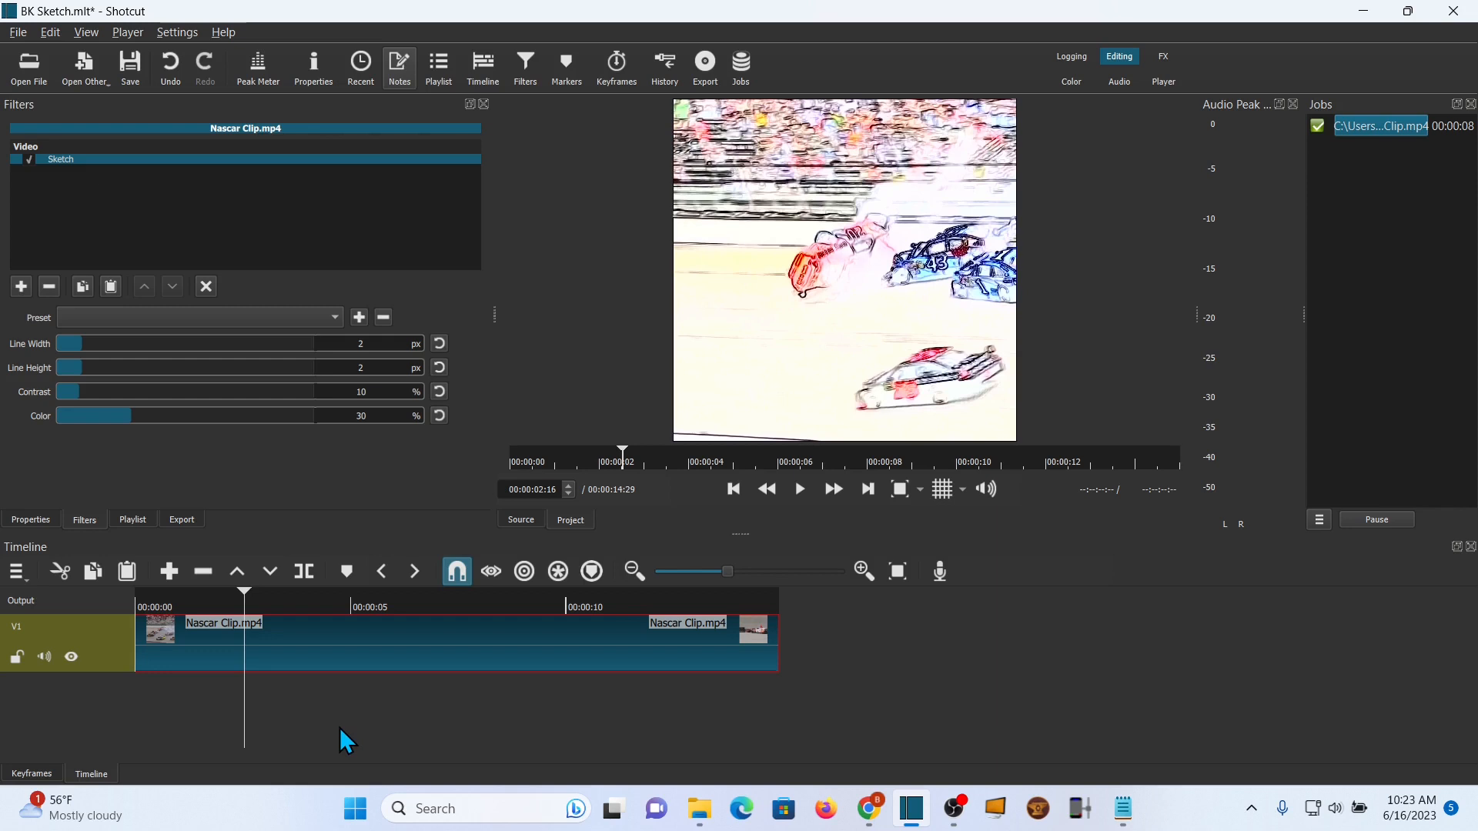
pyautogui.moveTo(224, 727)
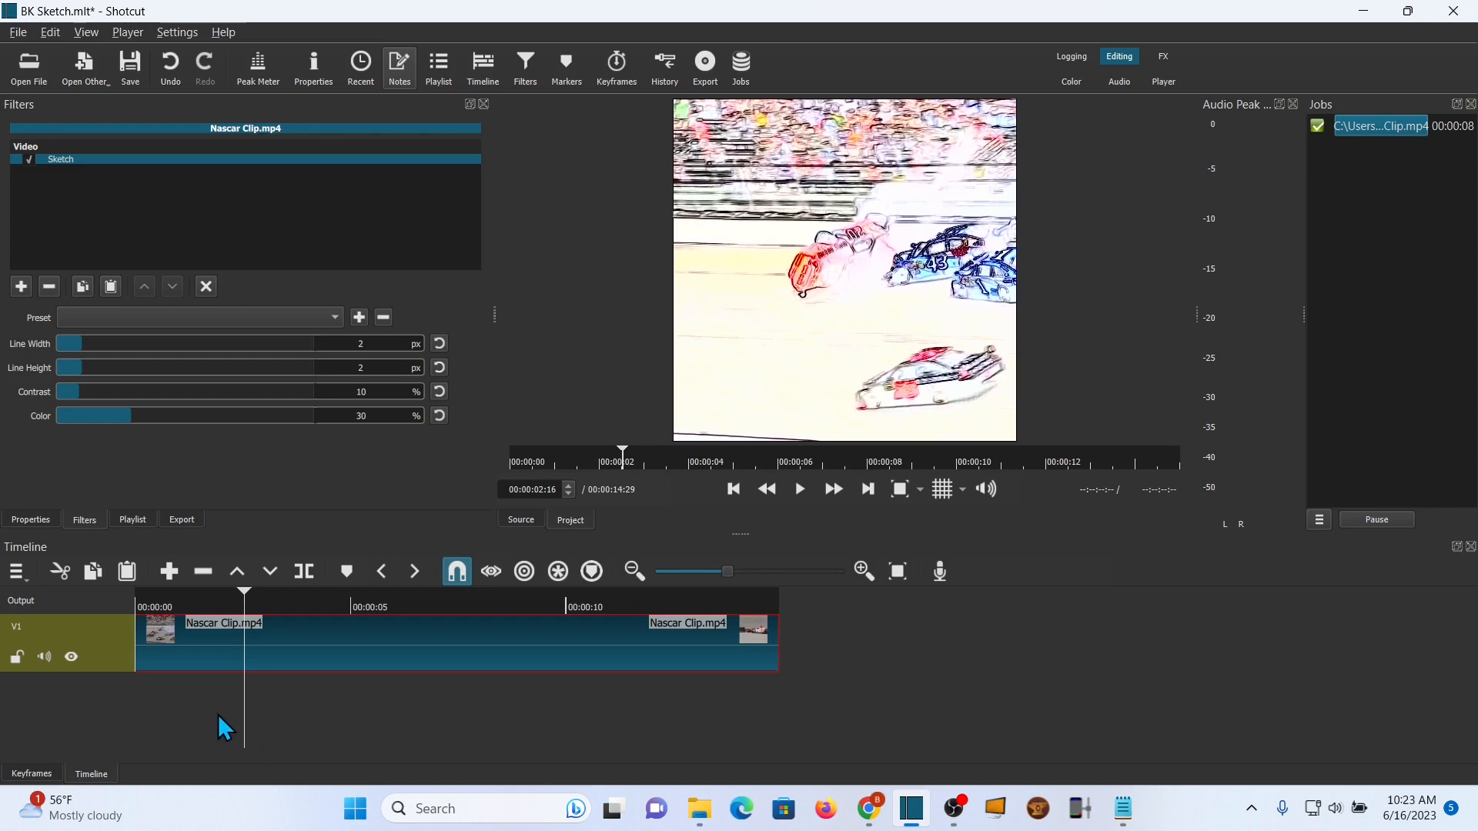
pyautogui.moveTo(118, 674)
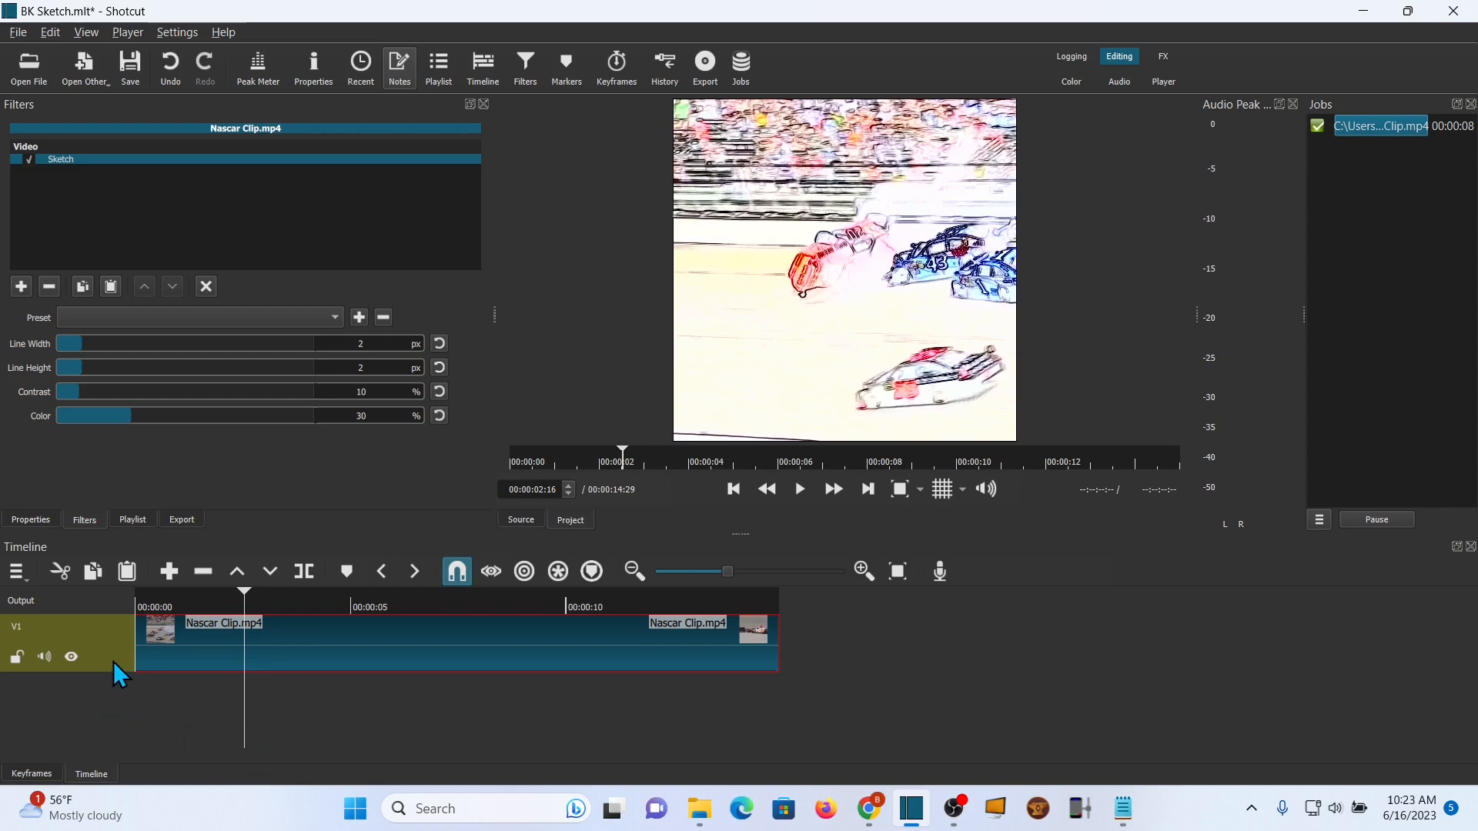
pyautogui.rightClick(66, 645)
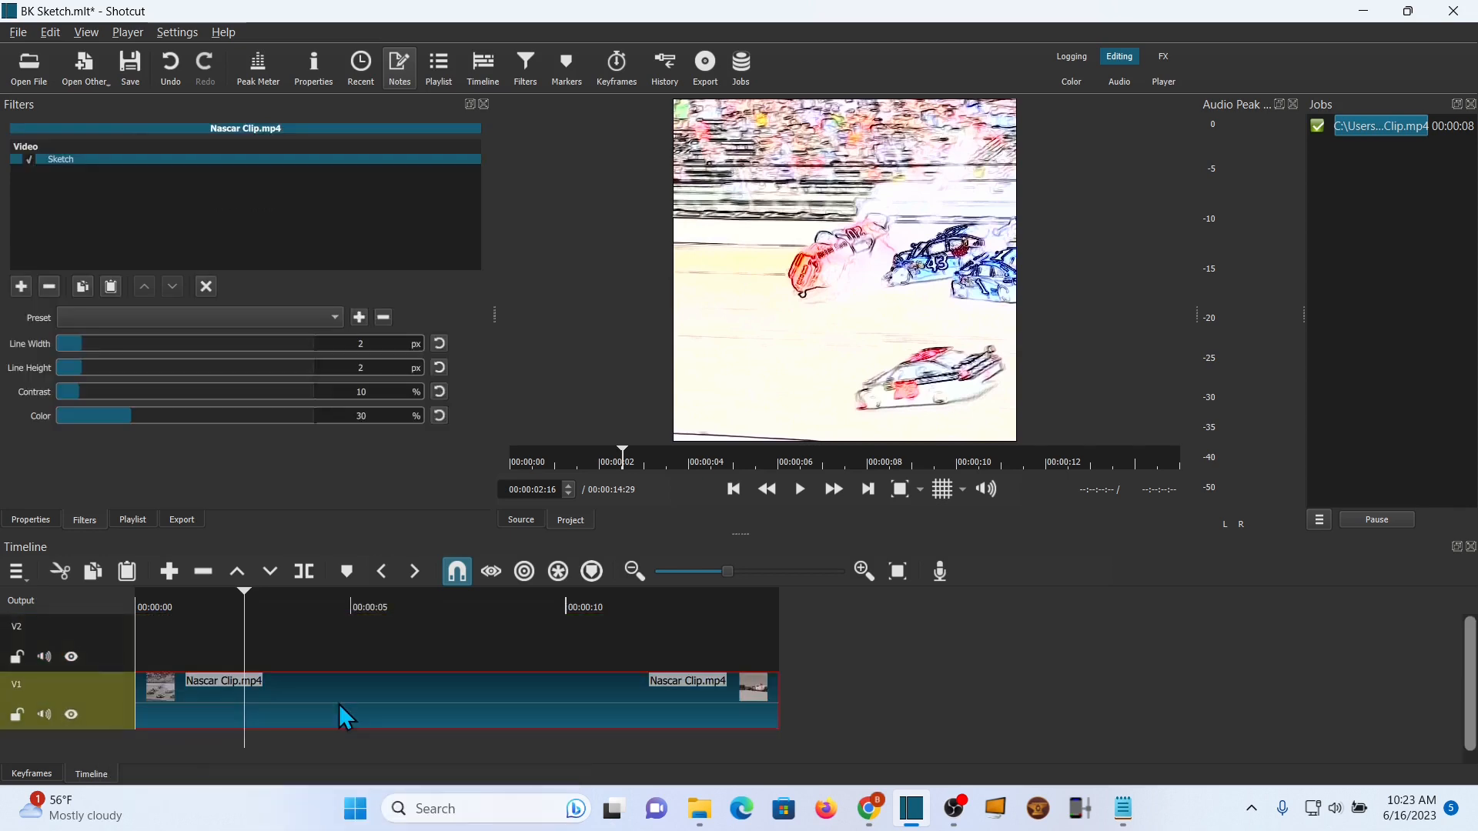
pyautogui.moveTo(85, 463)
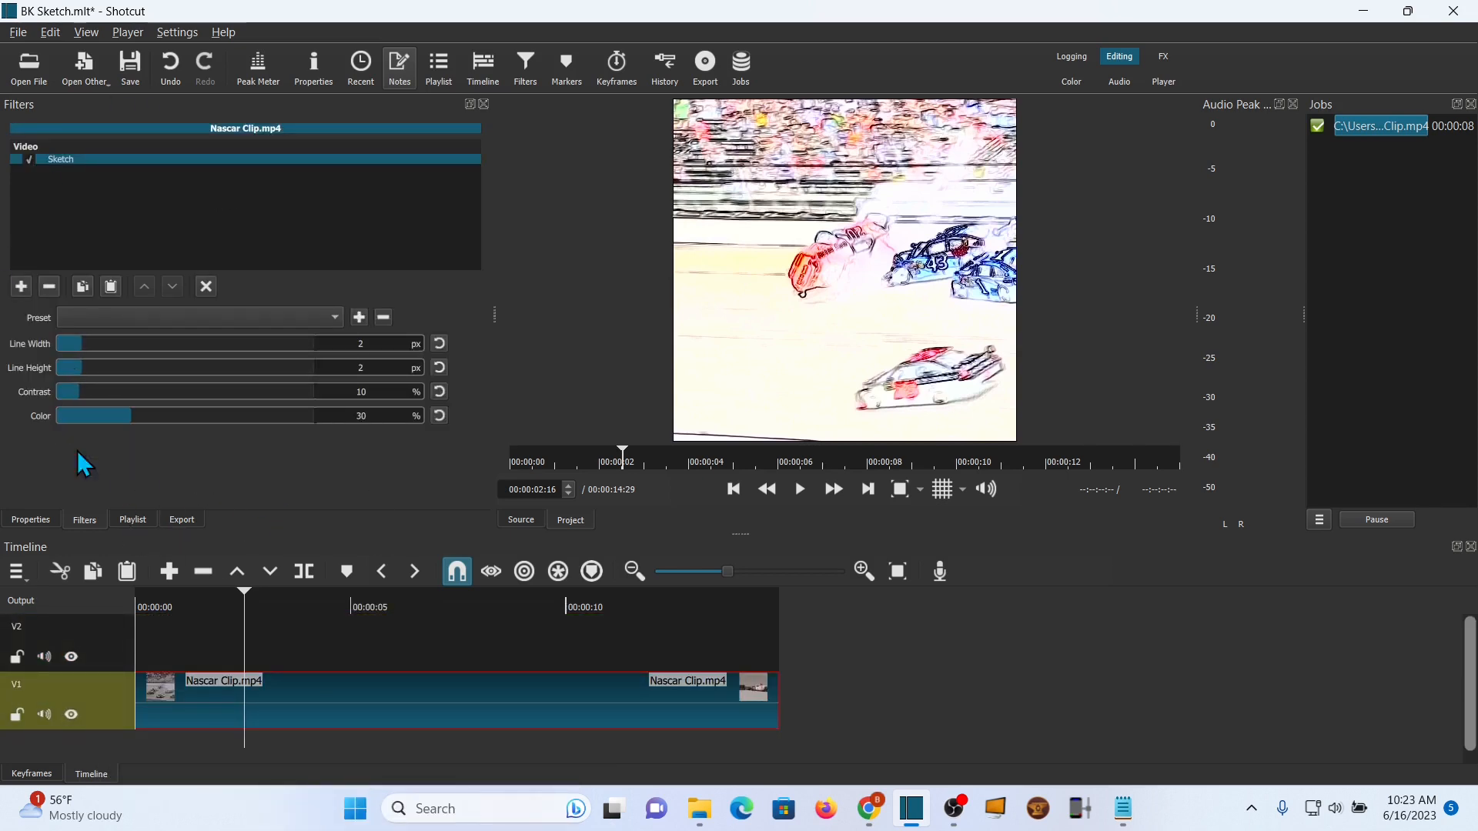
pyautogui.moveTo(342, 489)
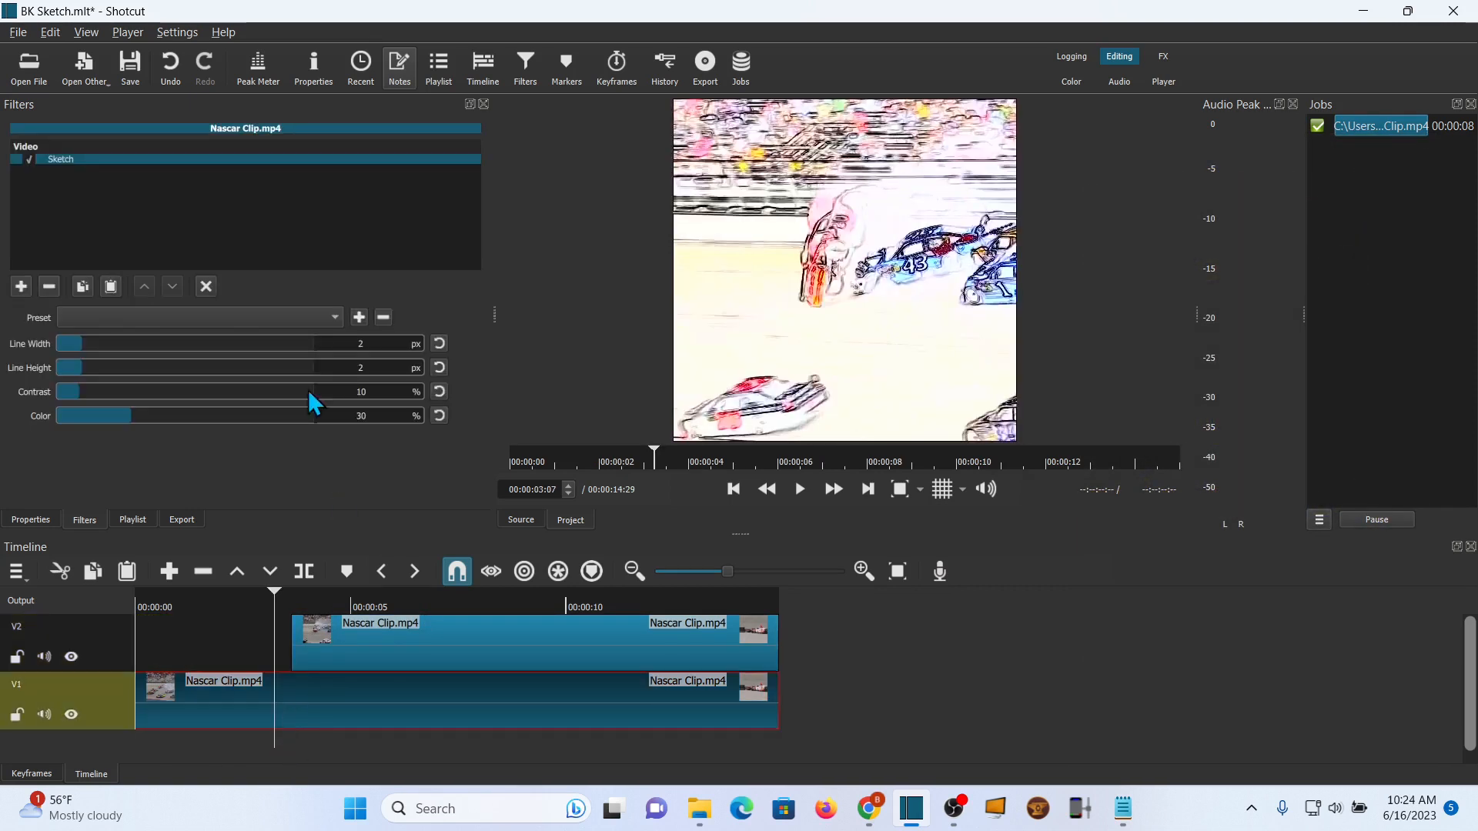
# Turn the upper clip's Sketch colour down to 0 % and preview the black-and-white drawing
pyautogui.click(15, 158)
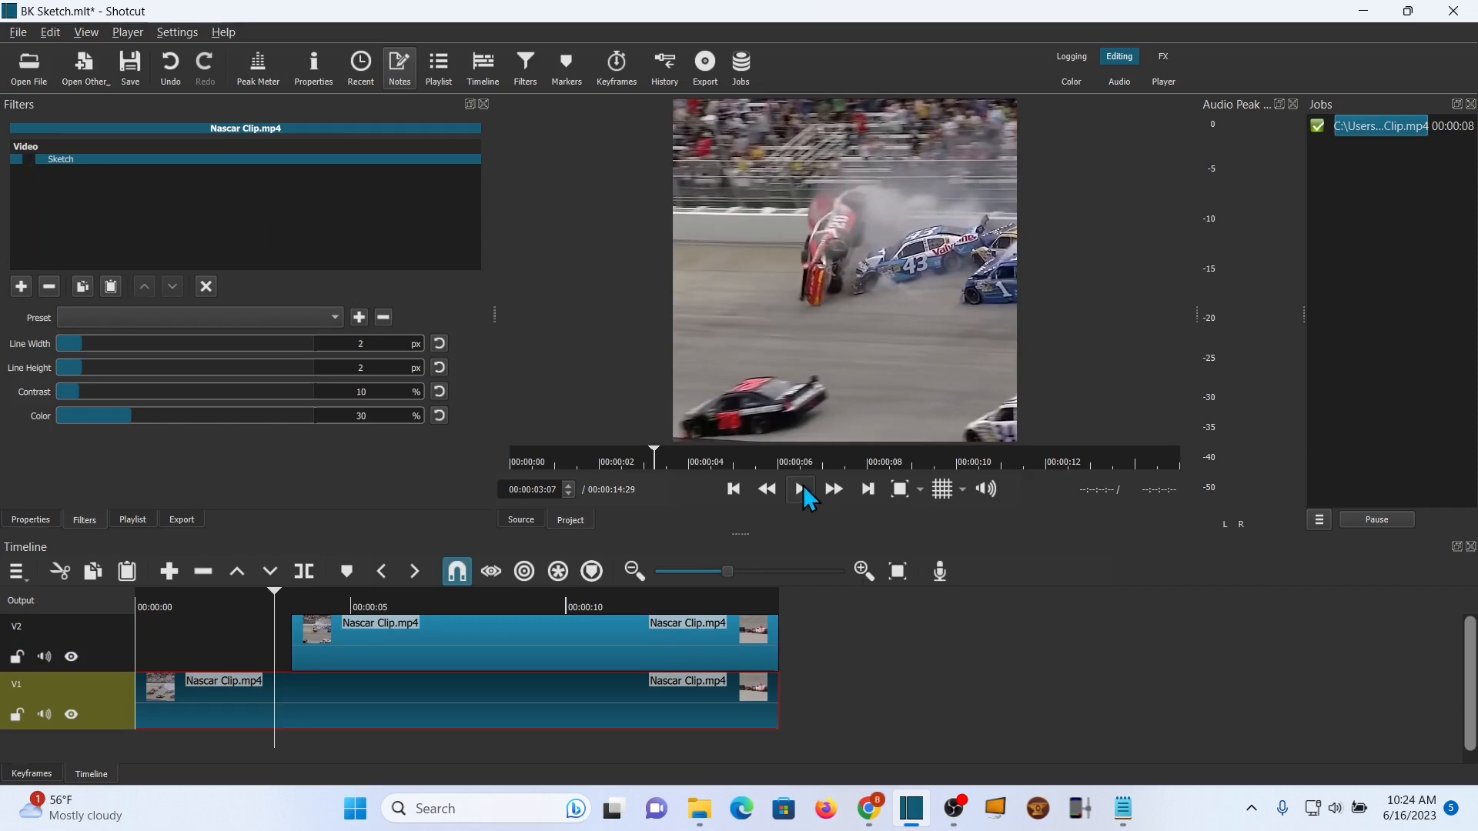
pyautogui.click(799, 488)
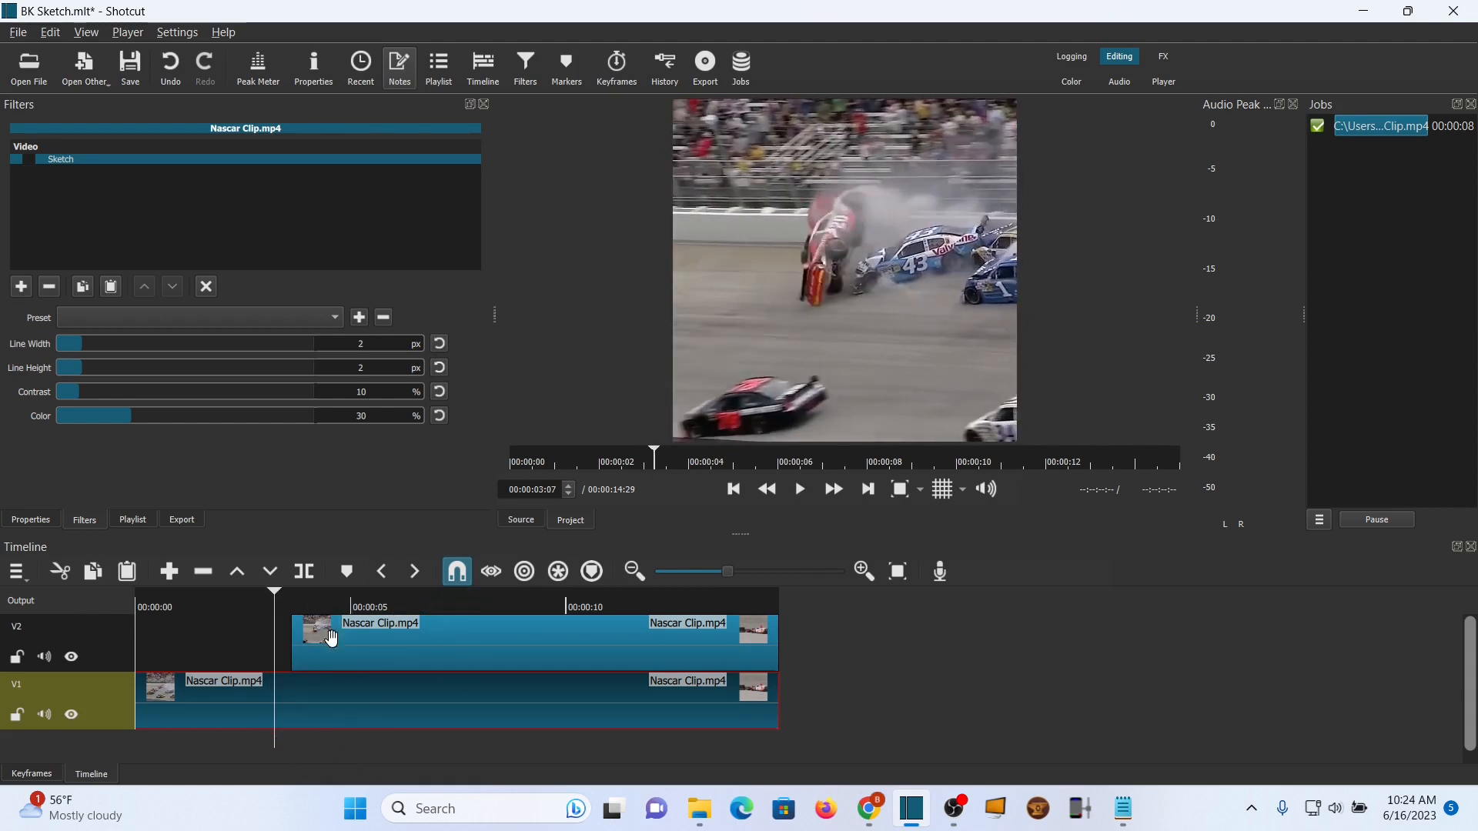
pyautogui.moveTo(94, 416); pyautogui.dragTo(62, 415)
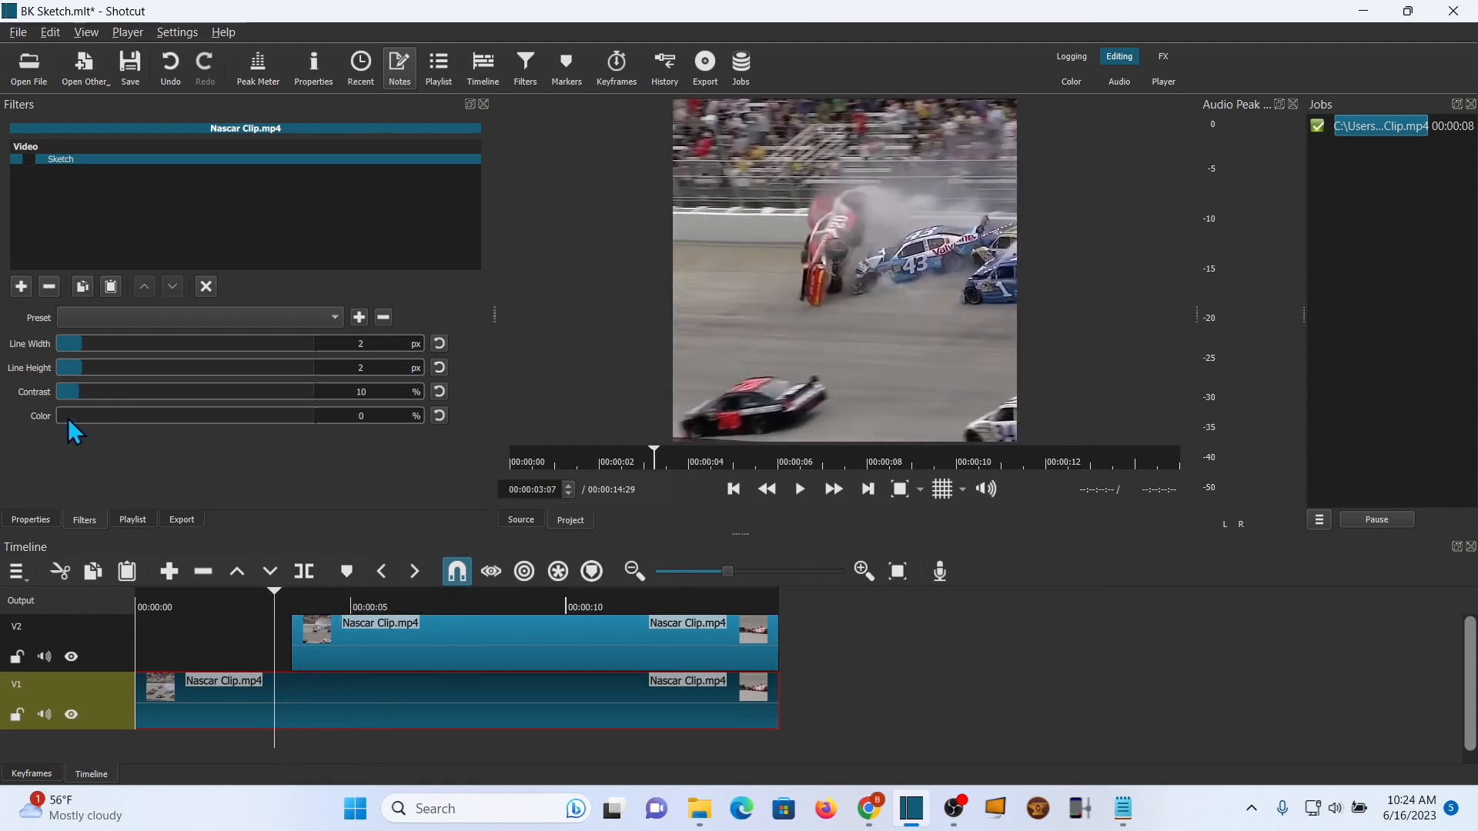
pyautogui.click(799, 488)
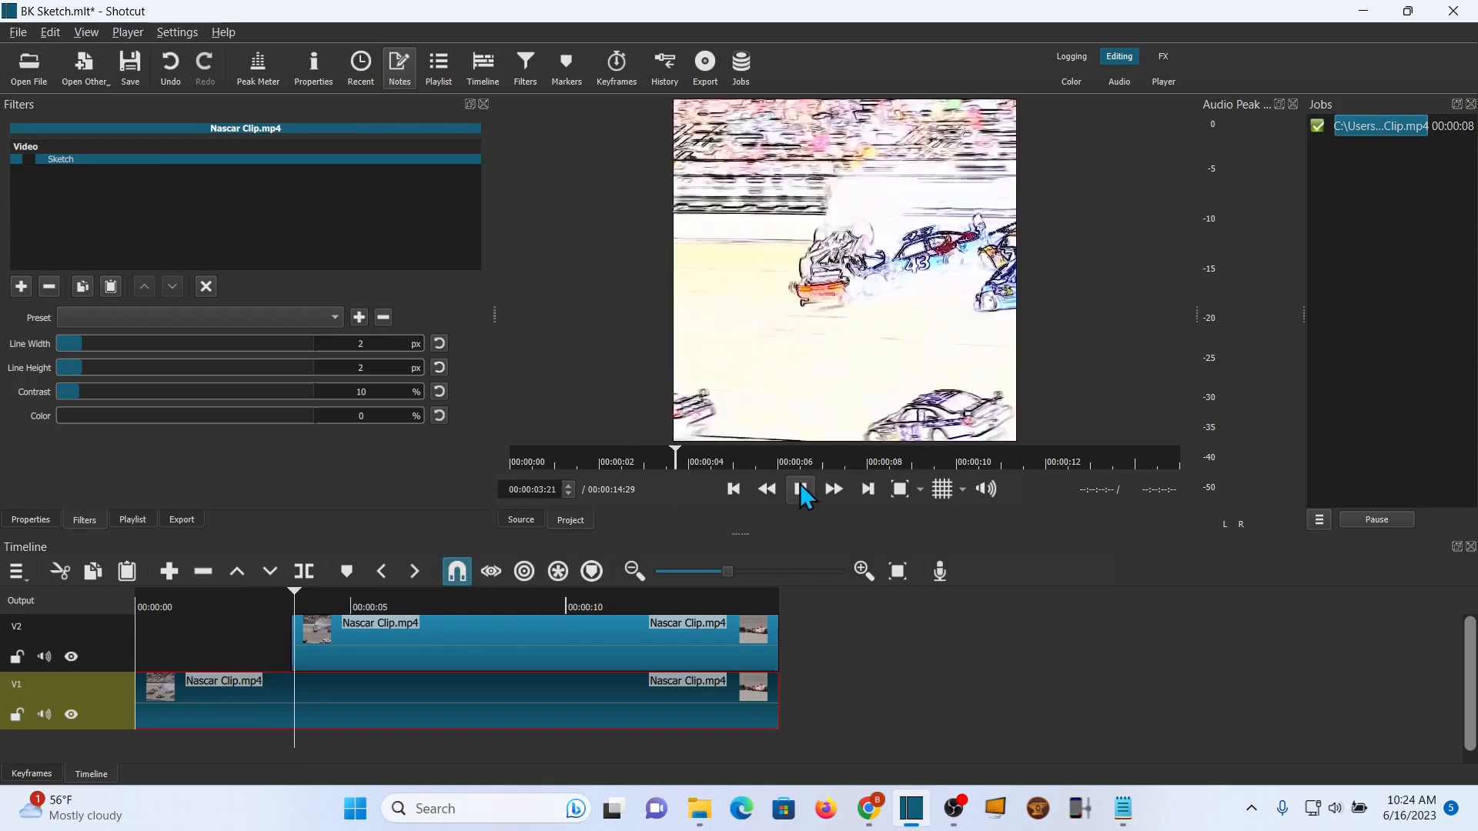
pyautogui.click(799, 488)
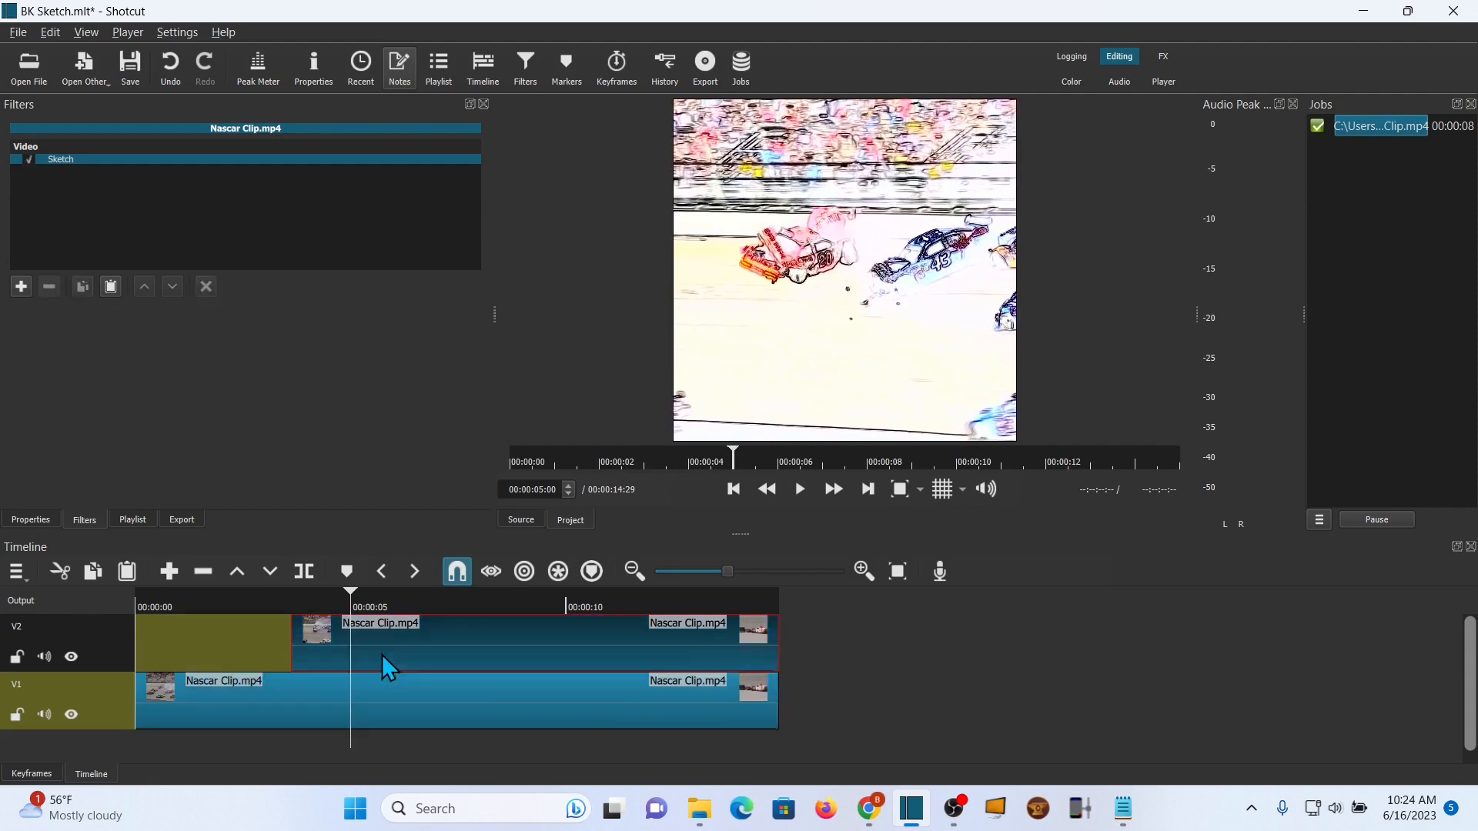
pyautogui.click(60, 159)
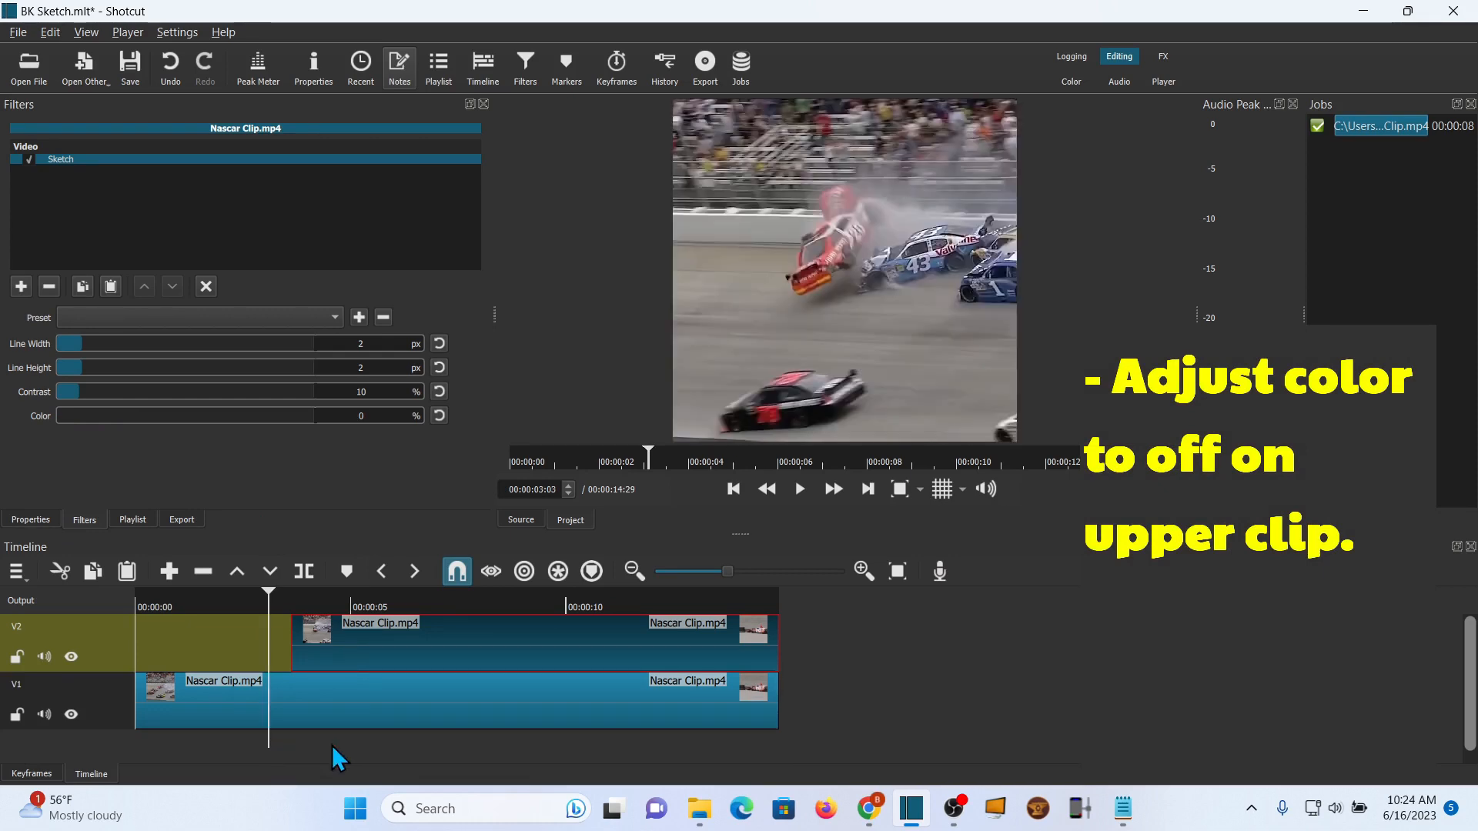
pyautogui.click(799, 488)
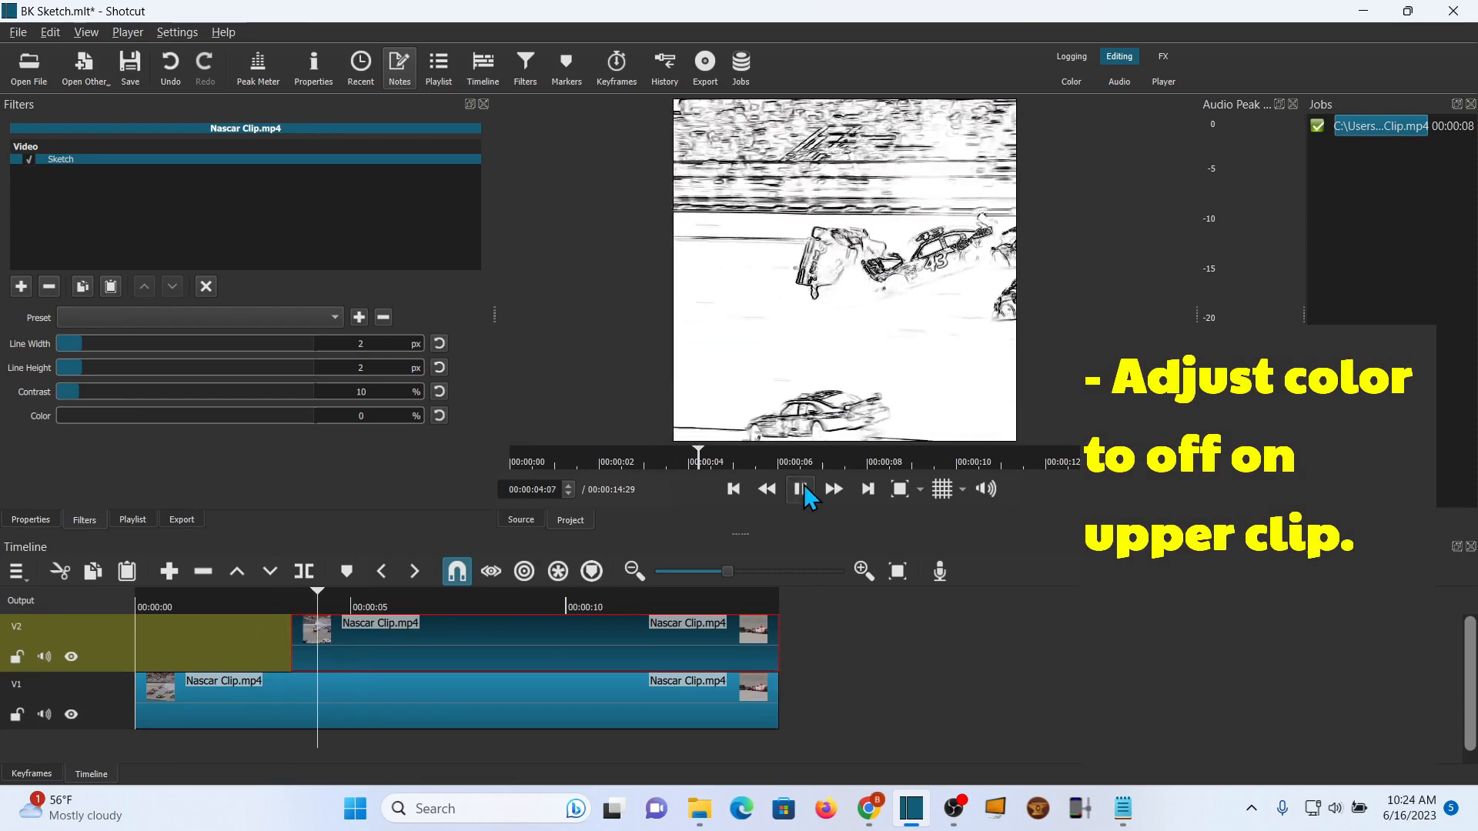
pyautogui.click(801, 488)
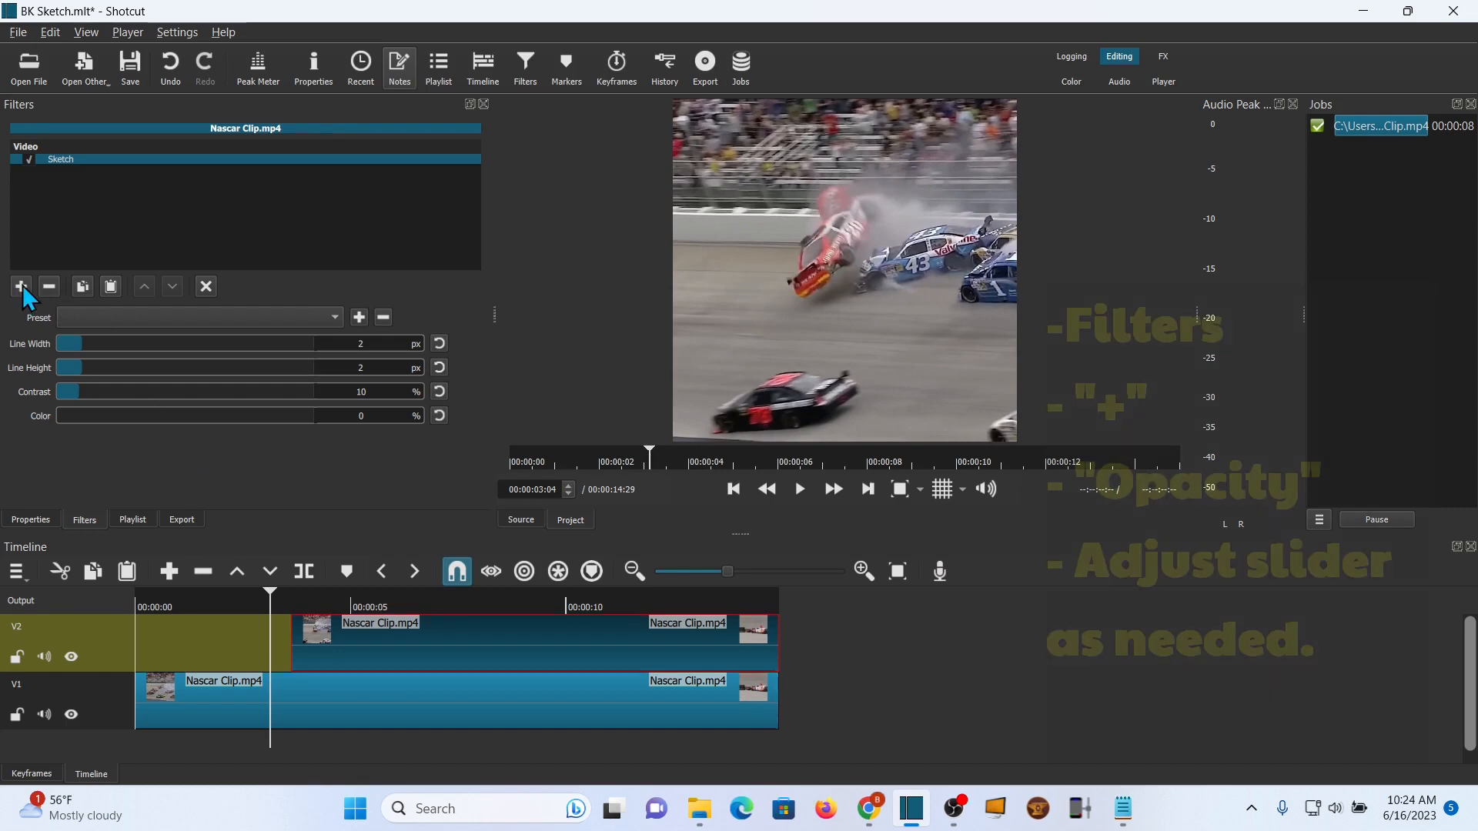
# Add an Opacity filter (search 'opa') at 43 % to the upper clip and preview the blend
pyautogui.click(20, 286)
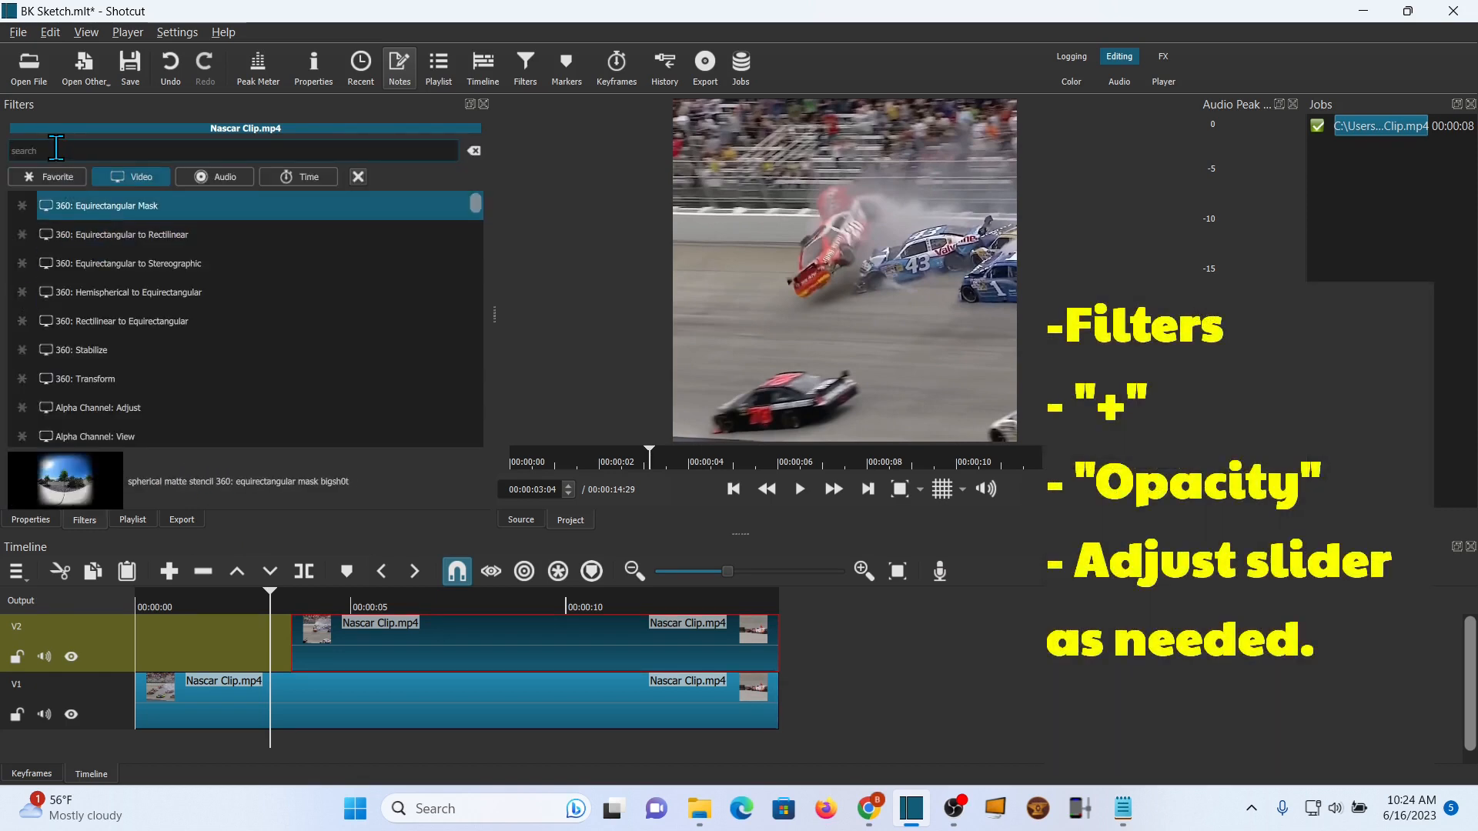
pyautogui.write('opa')
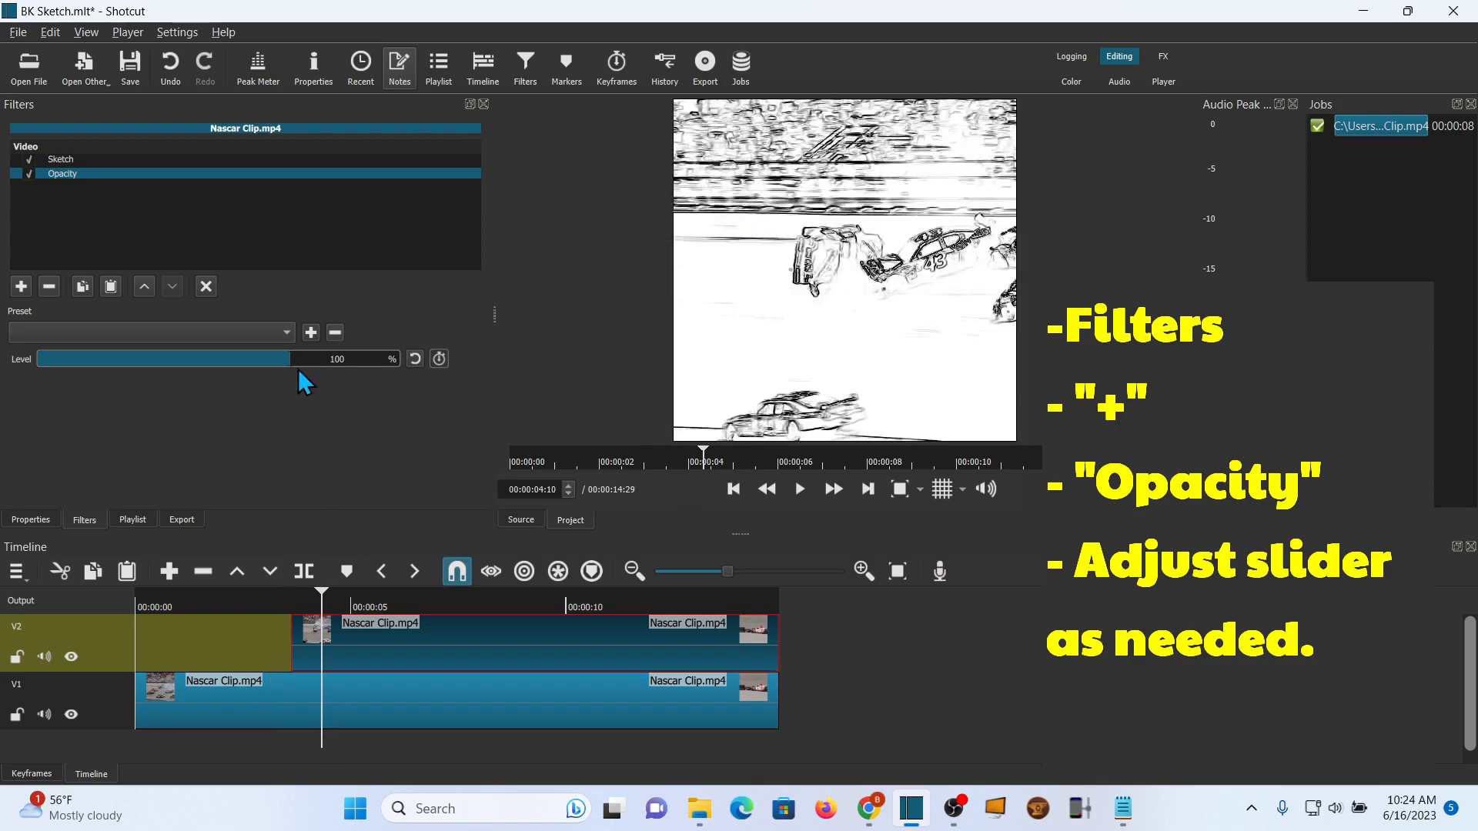
pyautogui.moveTo(274, 359); pyautogui.dragTo(179, 359)
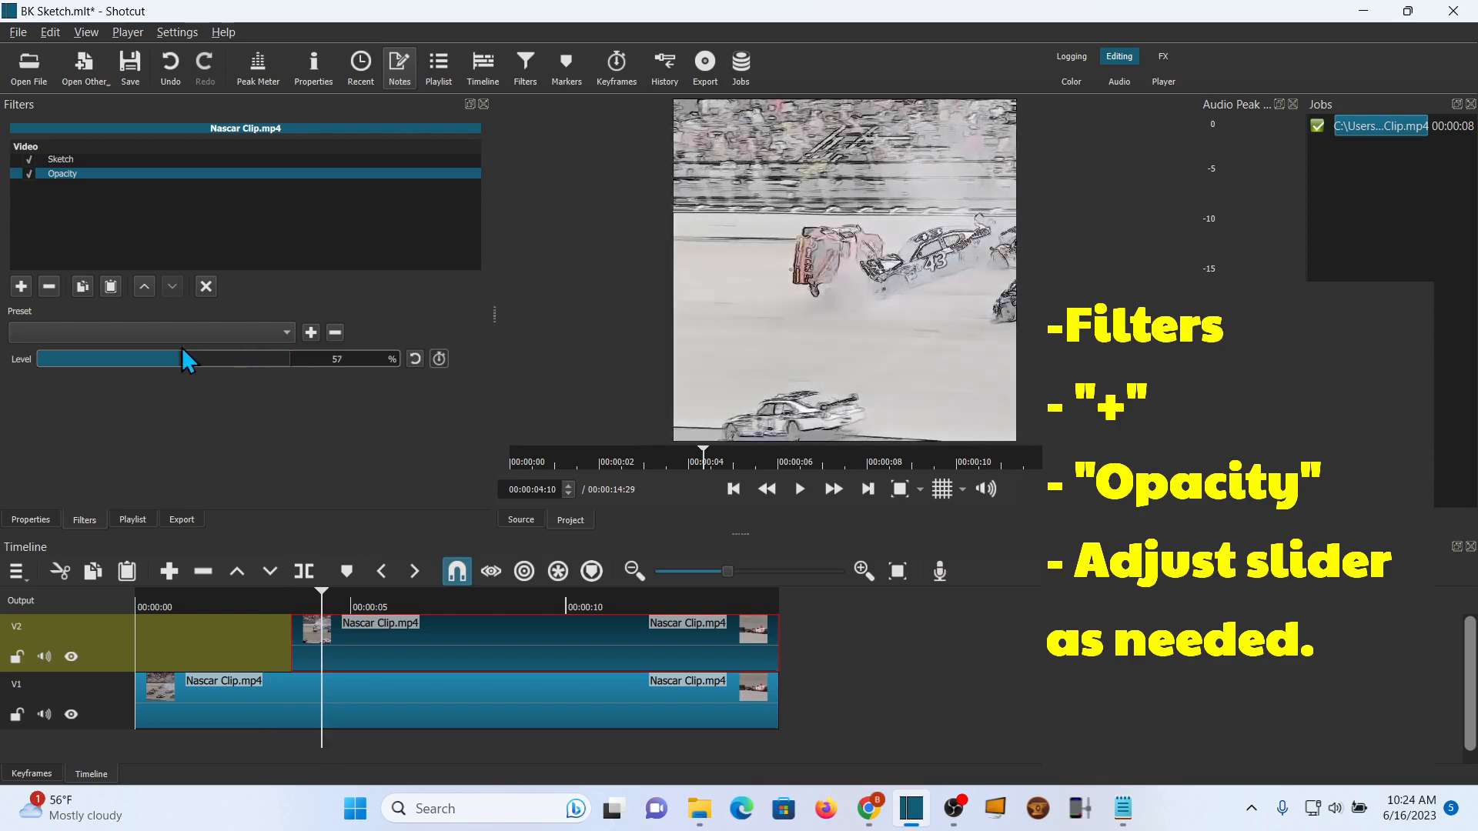
pyautogui.moveTo(183, 359); pyautogui.dragTo(146, 359)
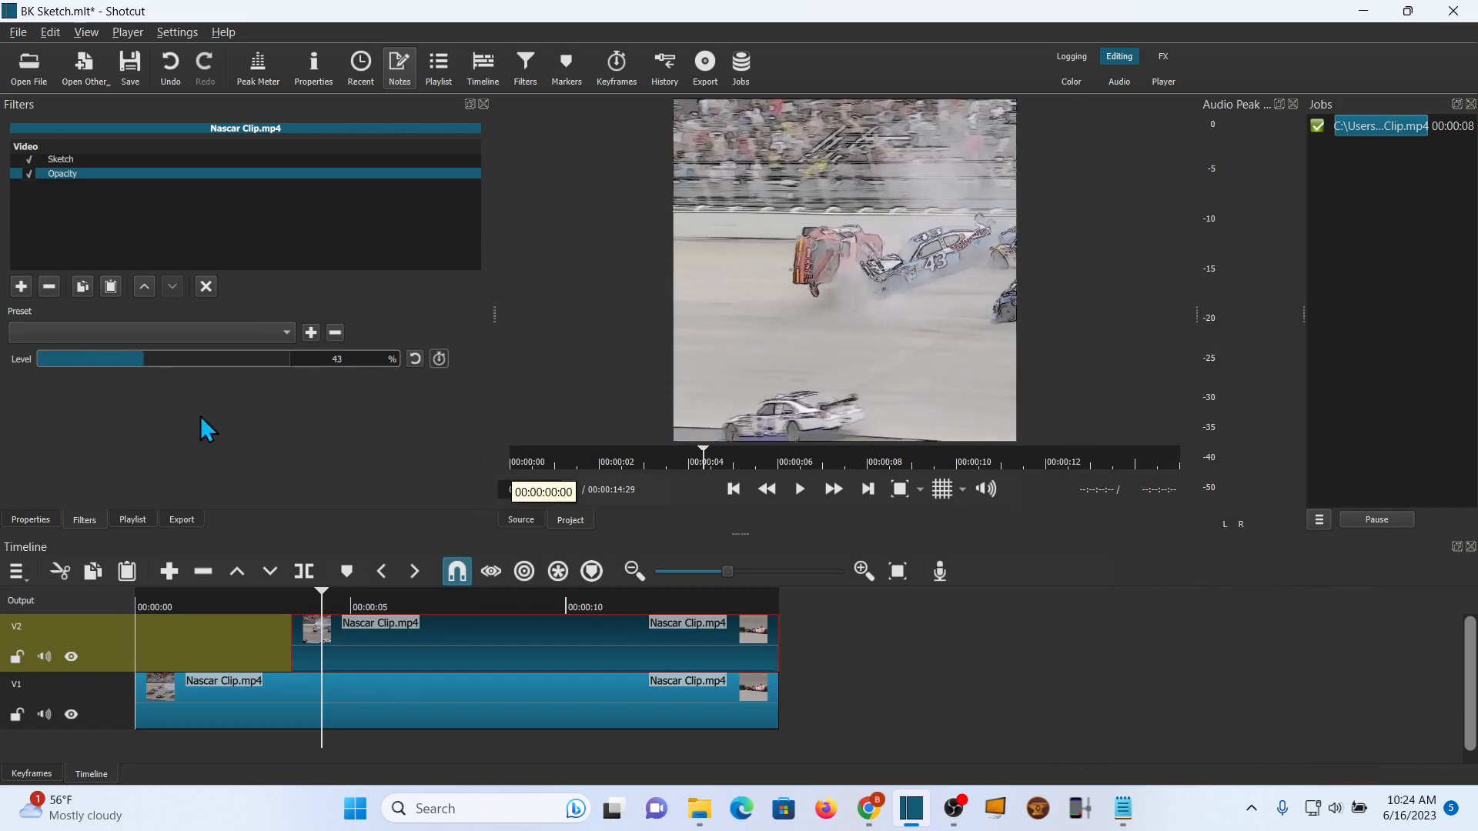
pyautogui.click(799, 488)
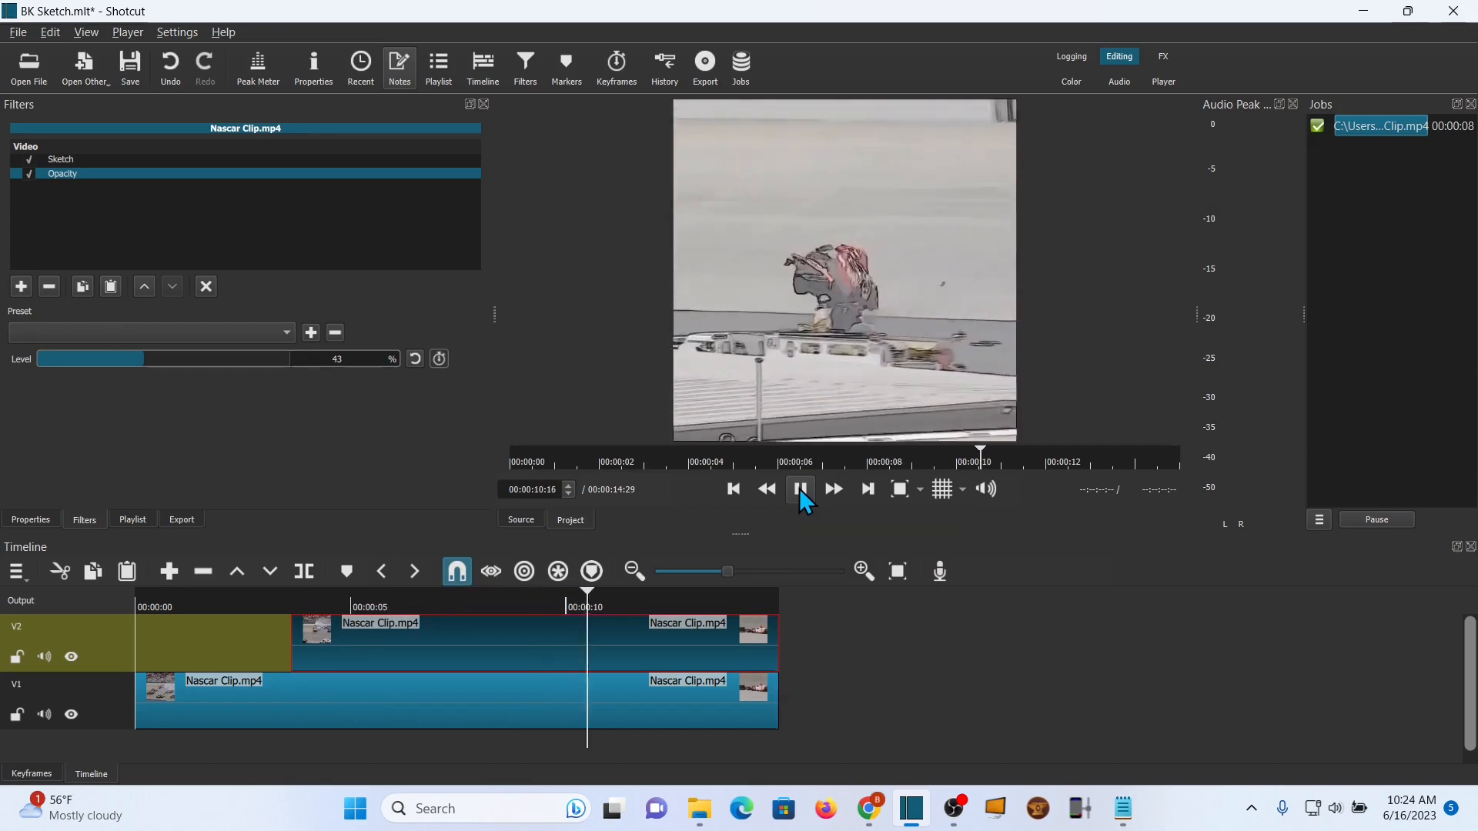
pyautogui.click(799, 489)
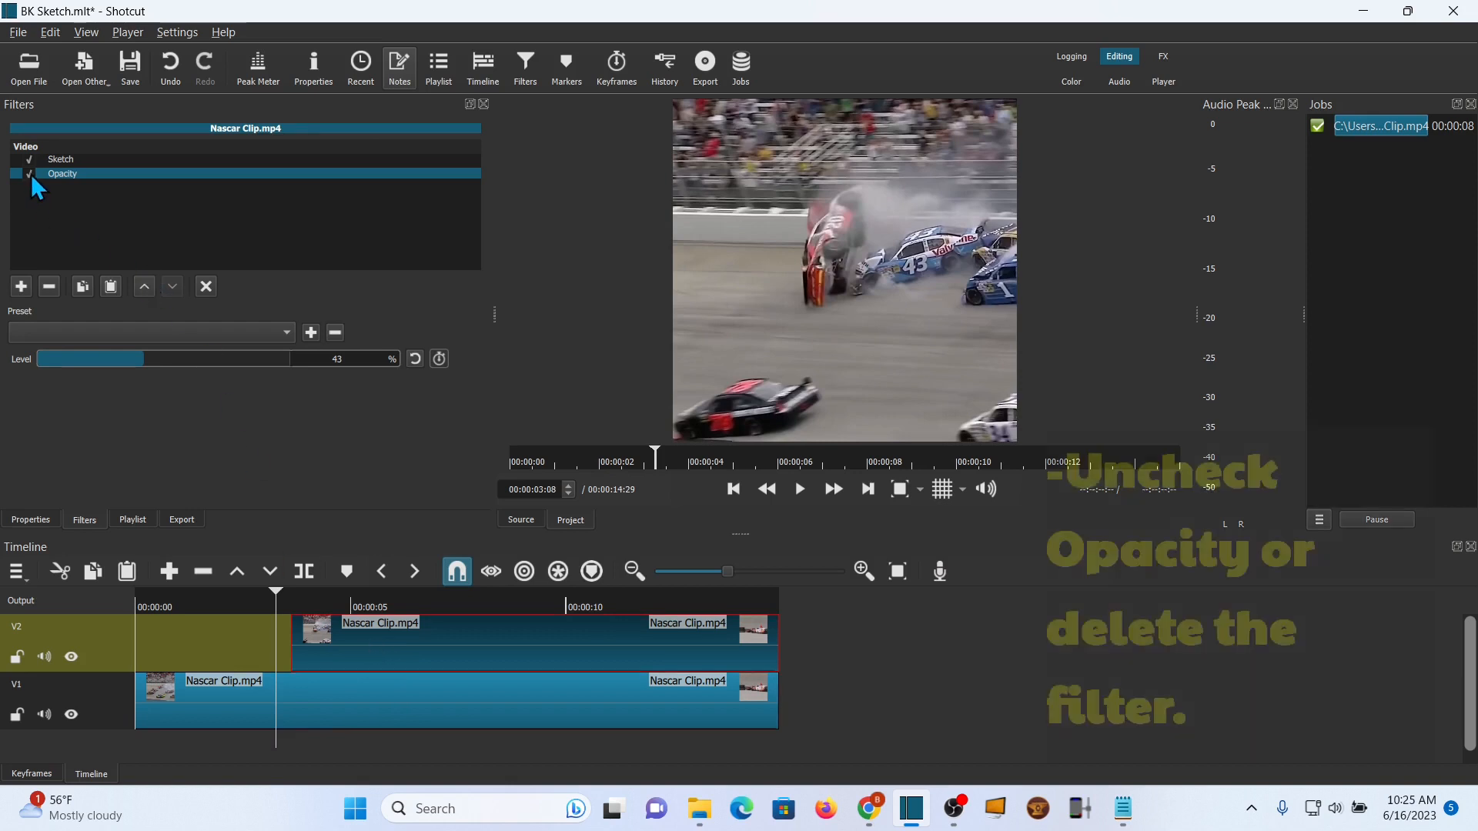
# Disable Opacity and add Chroma Key: Simple keyed to the white background, then preview the overlay
pyautogui.click(28, 174)
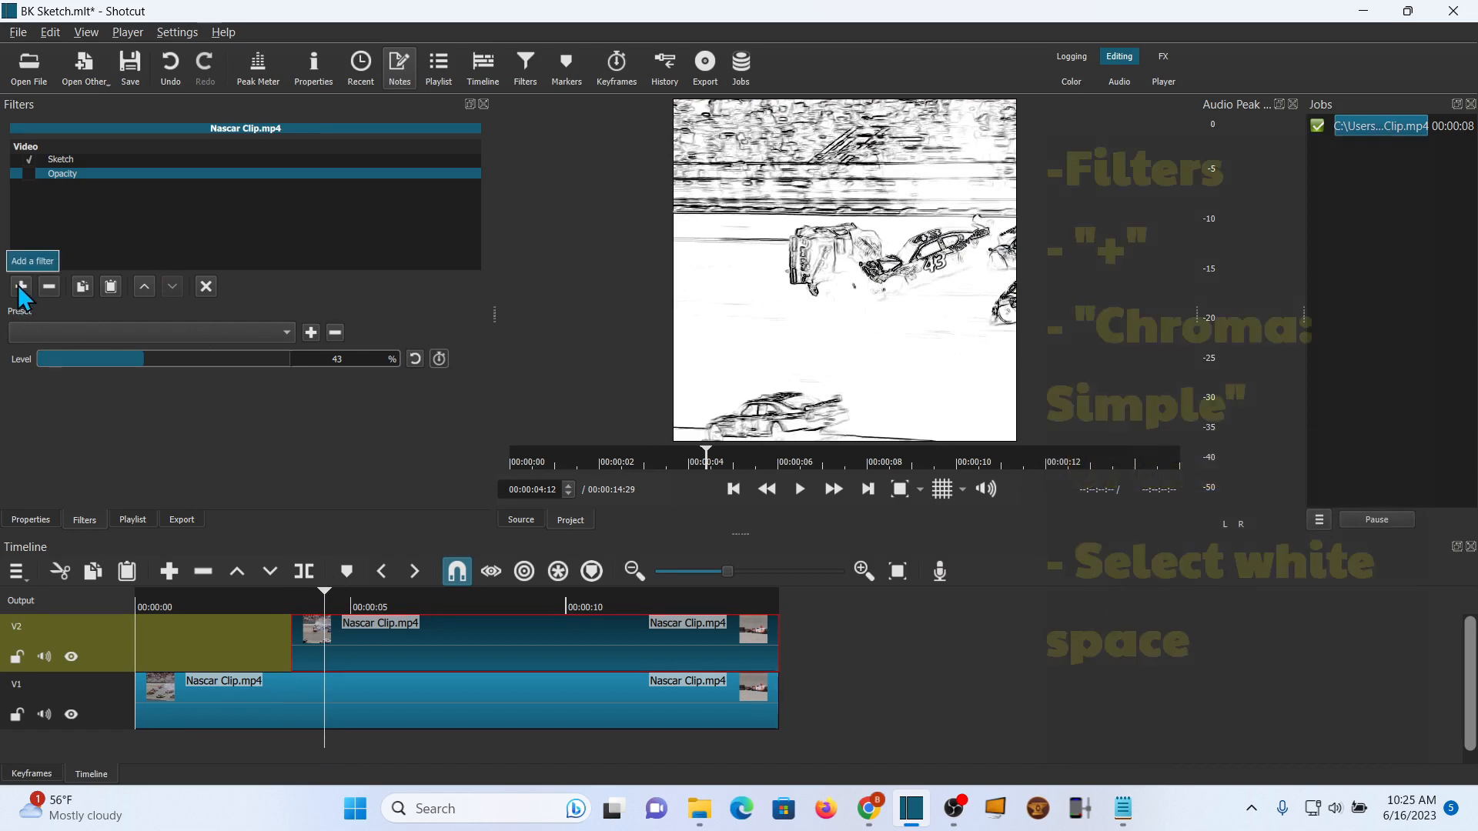
pyautogui.click(20, 288)
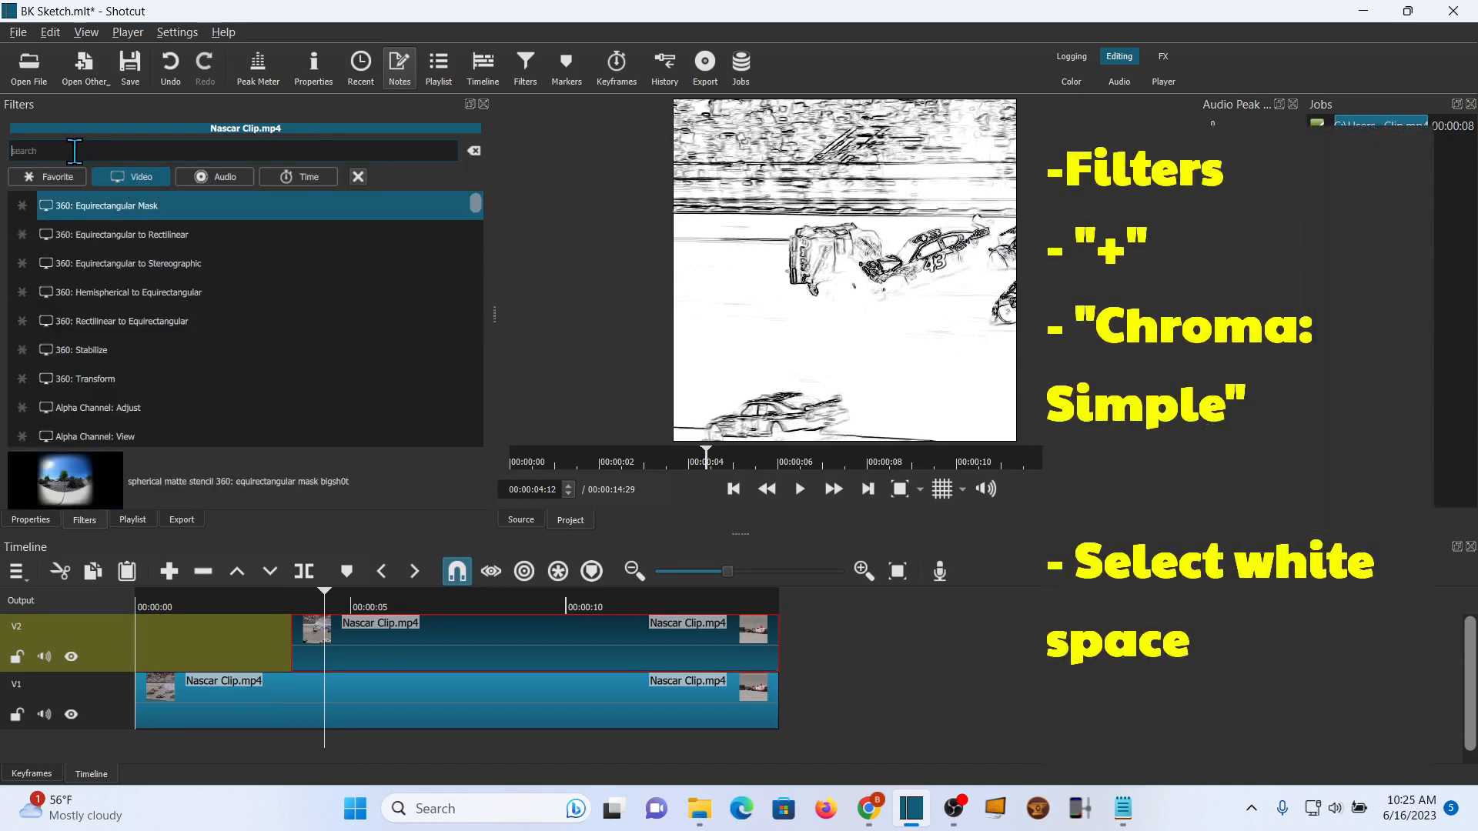
pyautogui.write('c')
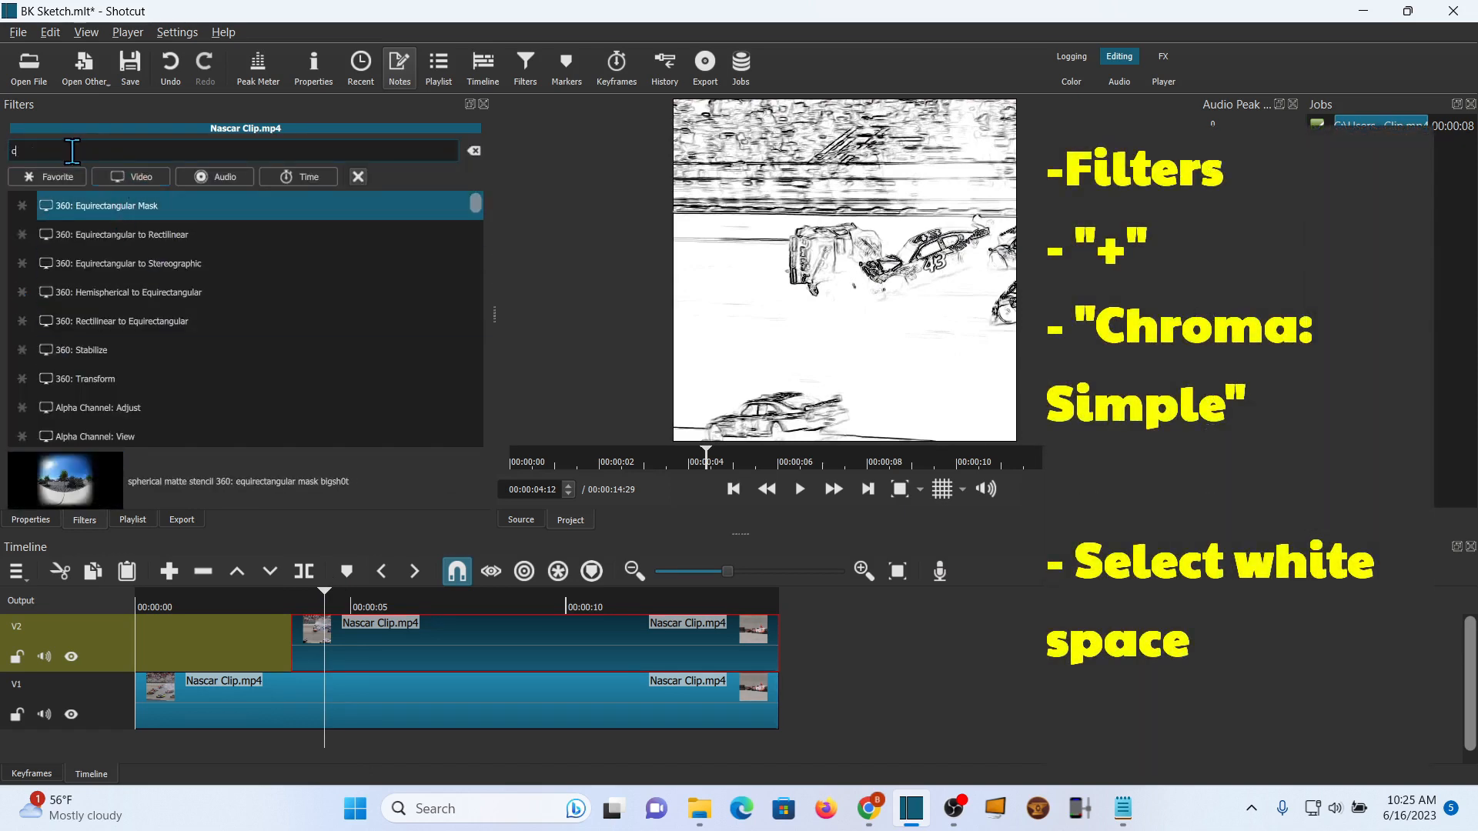
pyautogui.write('chrom')
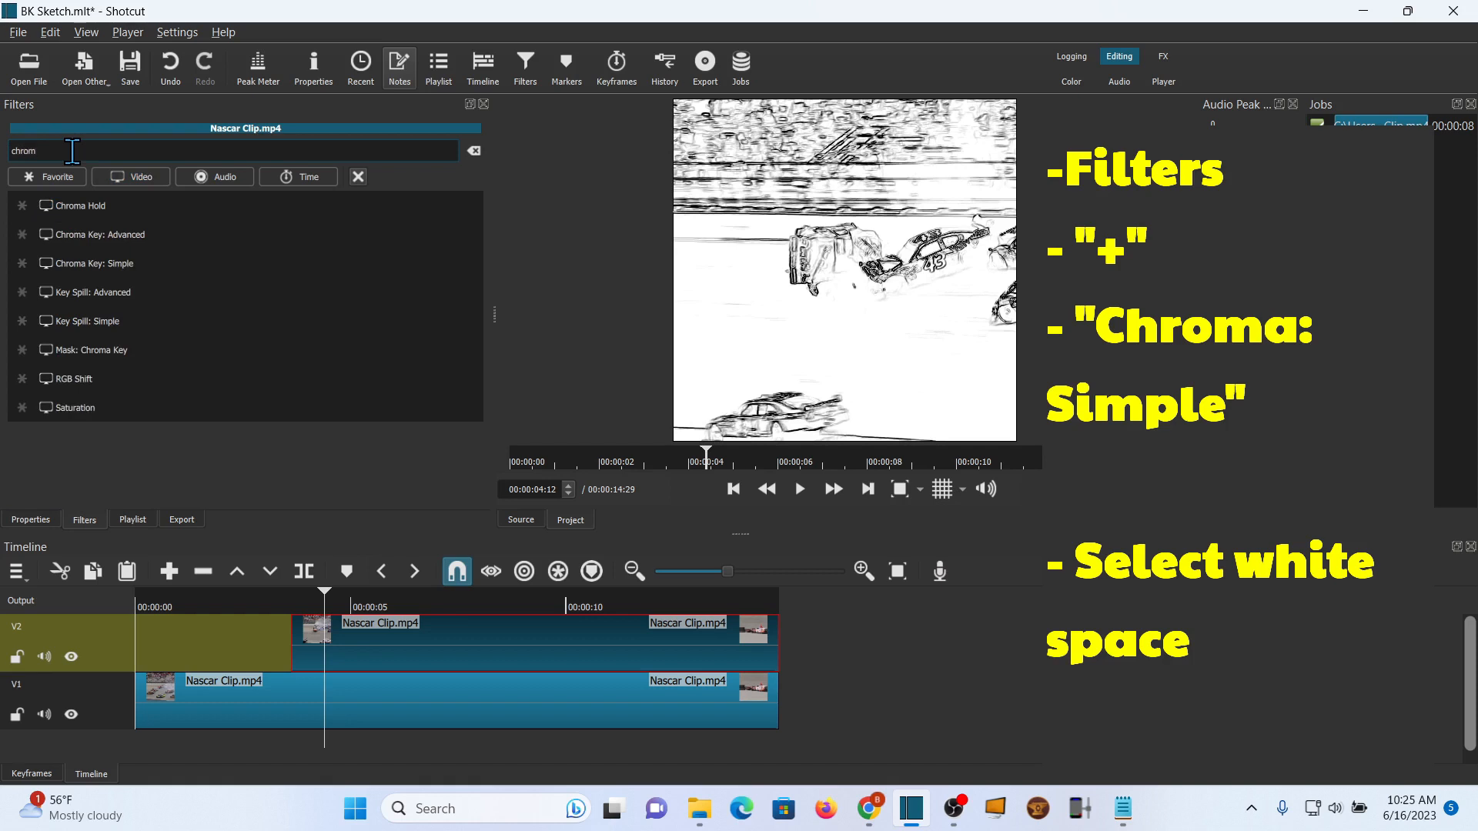
pyautogui.click(93, 263)
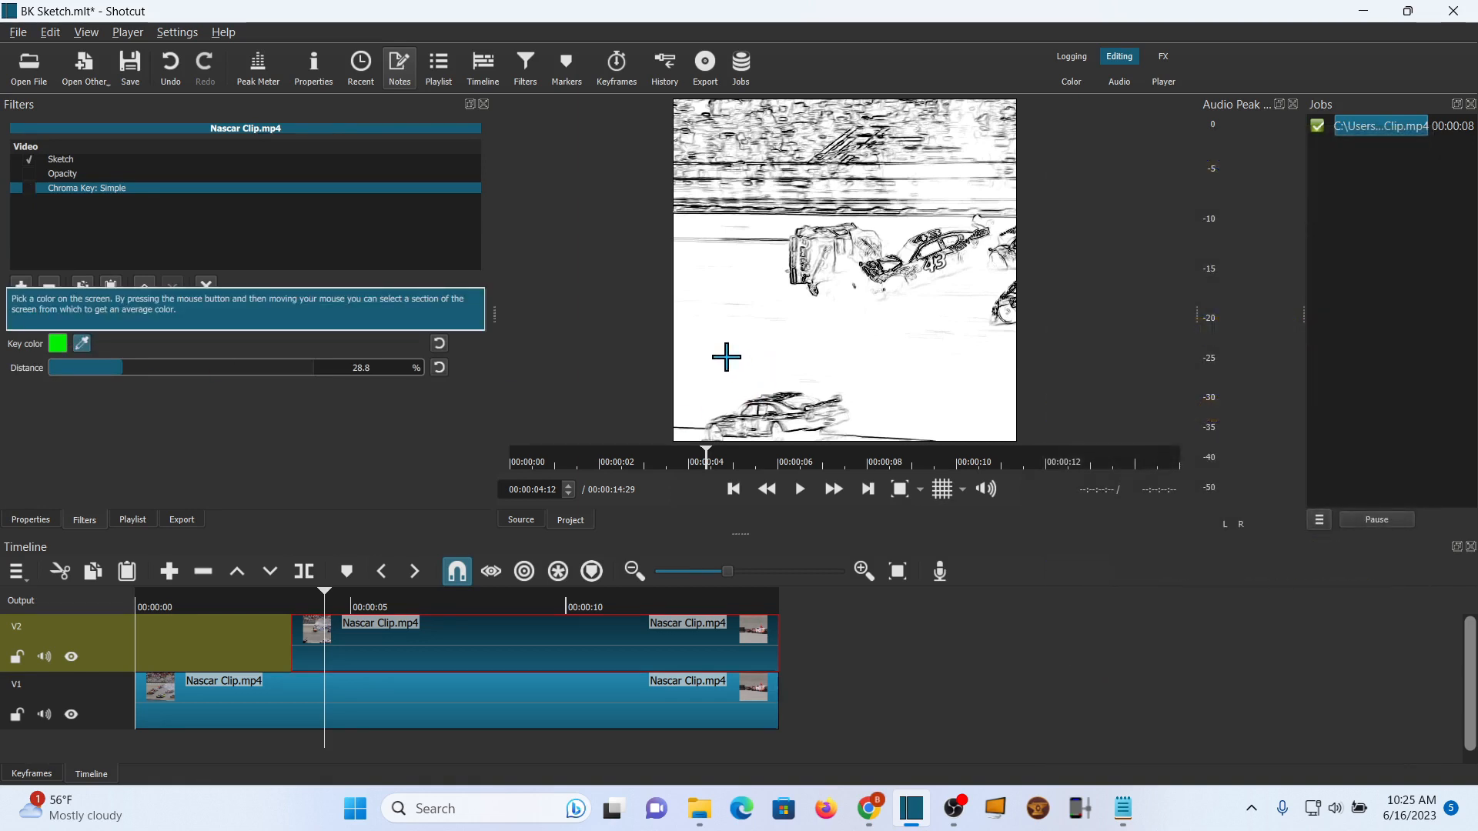
pyautogui.click(28, 188)
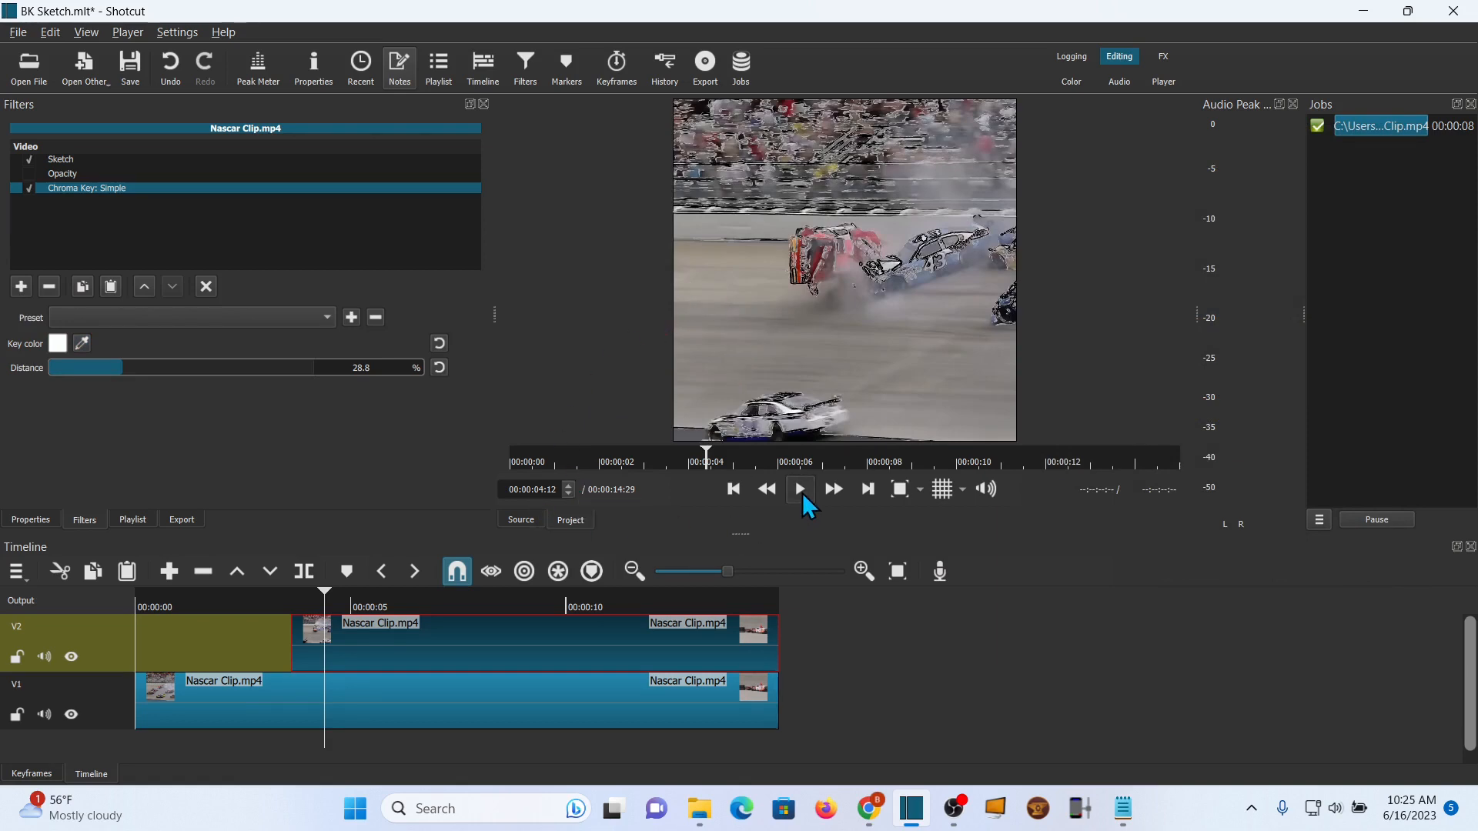
pyautogui.click(800, 488)
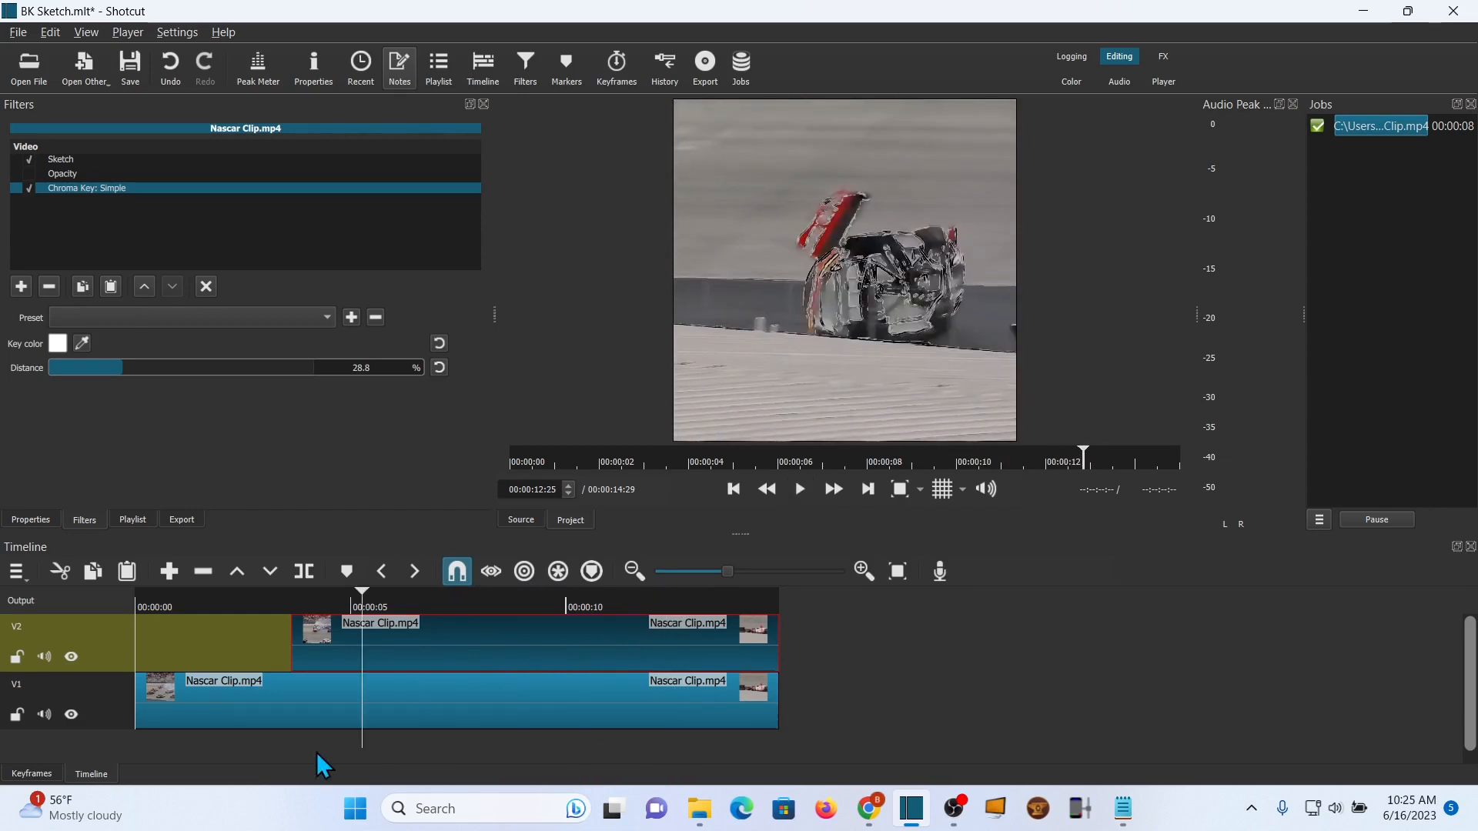
# Add a 3-second Fade In Video that adjusts opacity instead of fading from black, and preview it
pyautogui.click(799, 488)
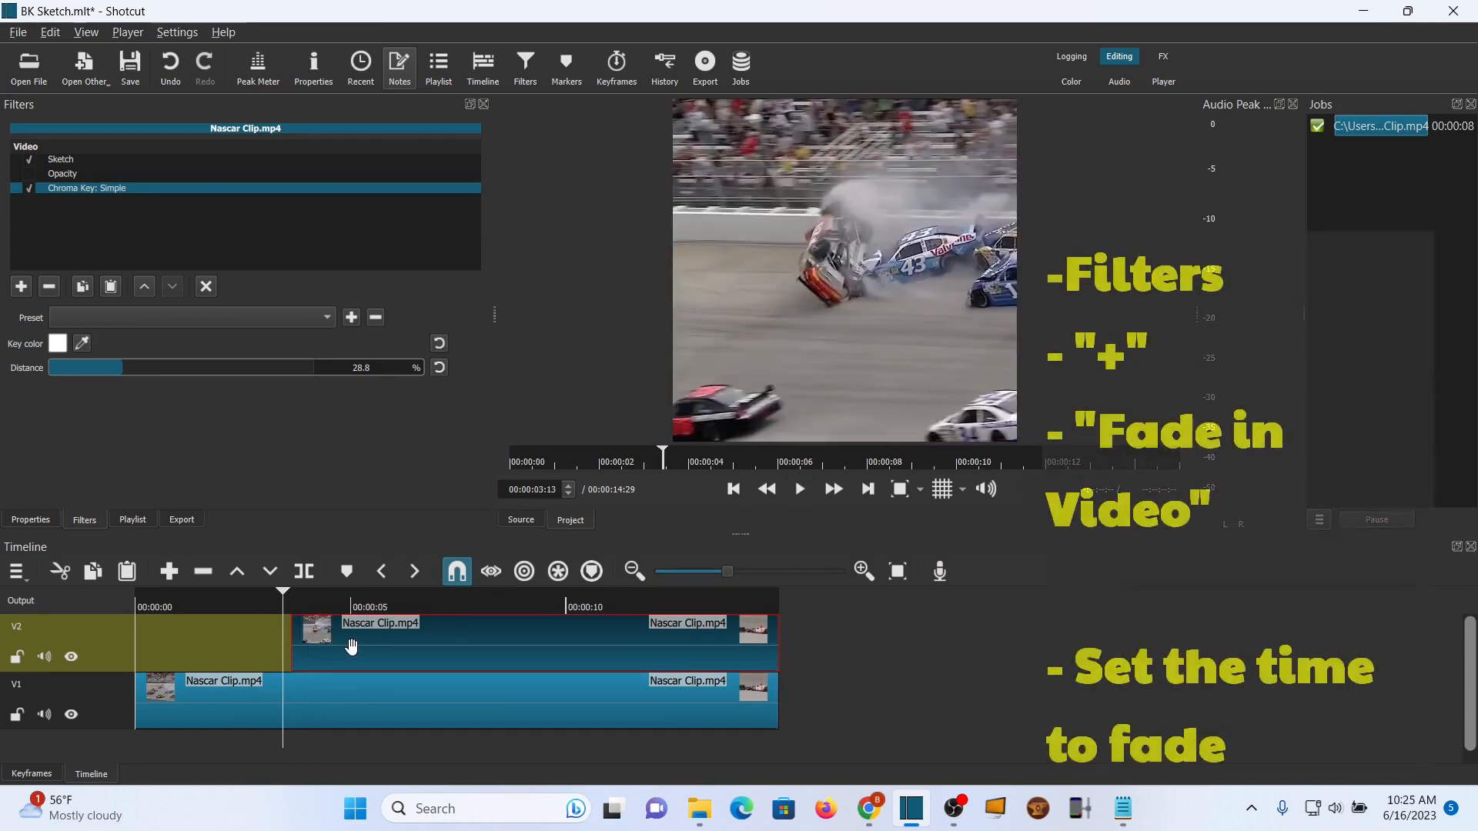
pyautogui.click(20, 286)
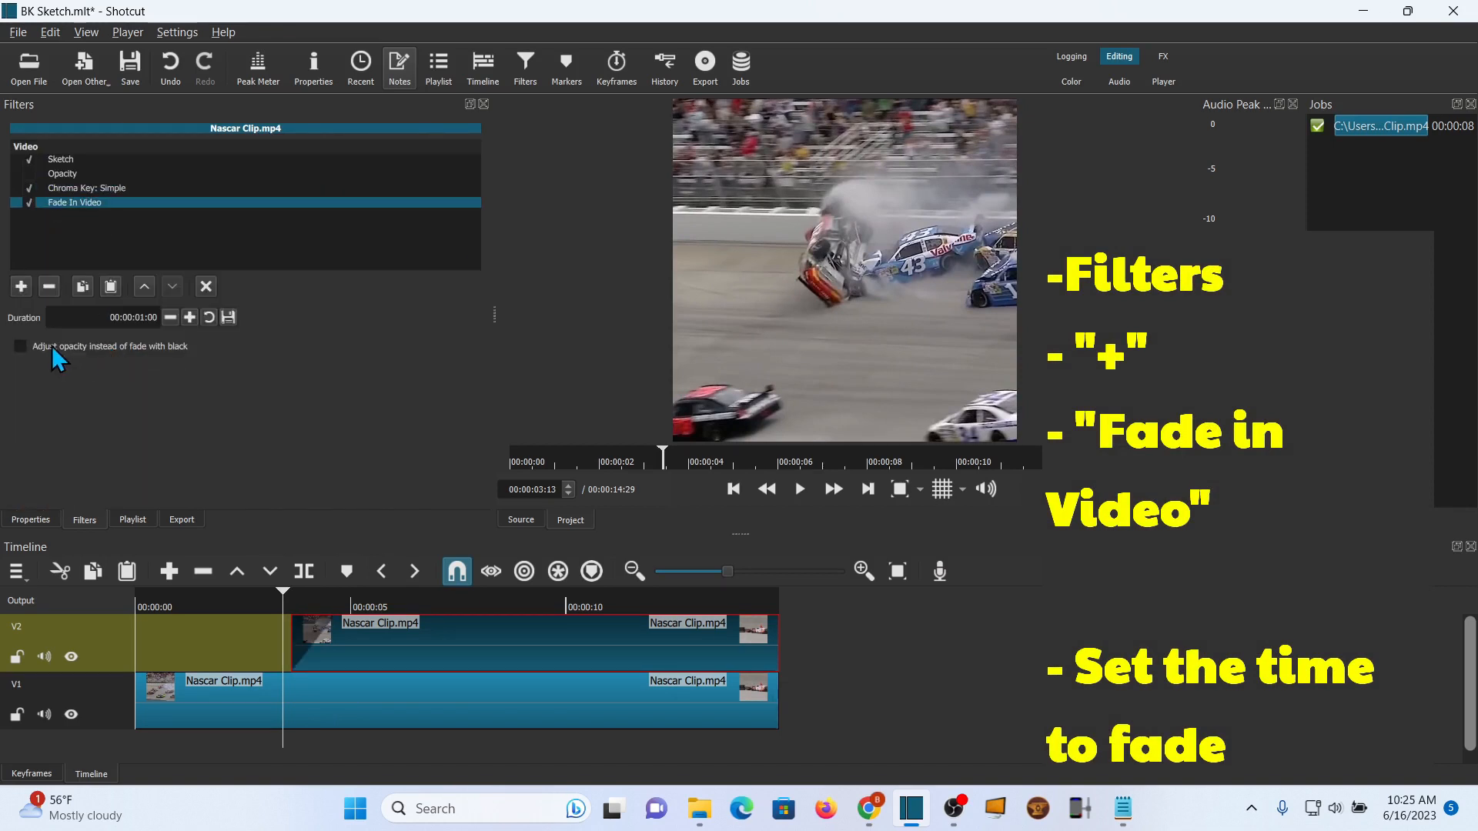
pyautogui.click(140, 317)
pyautogui.write('3')
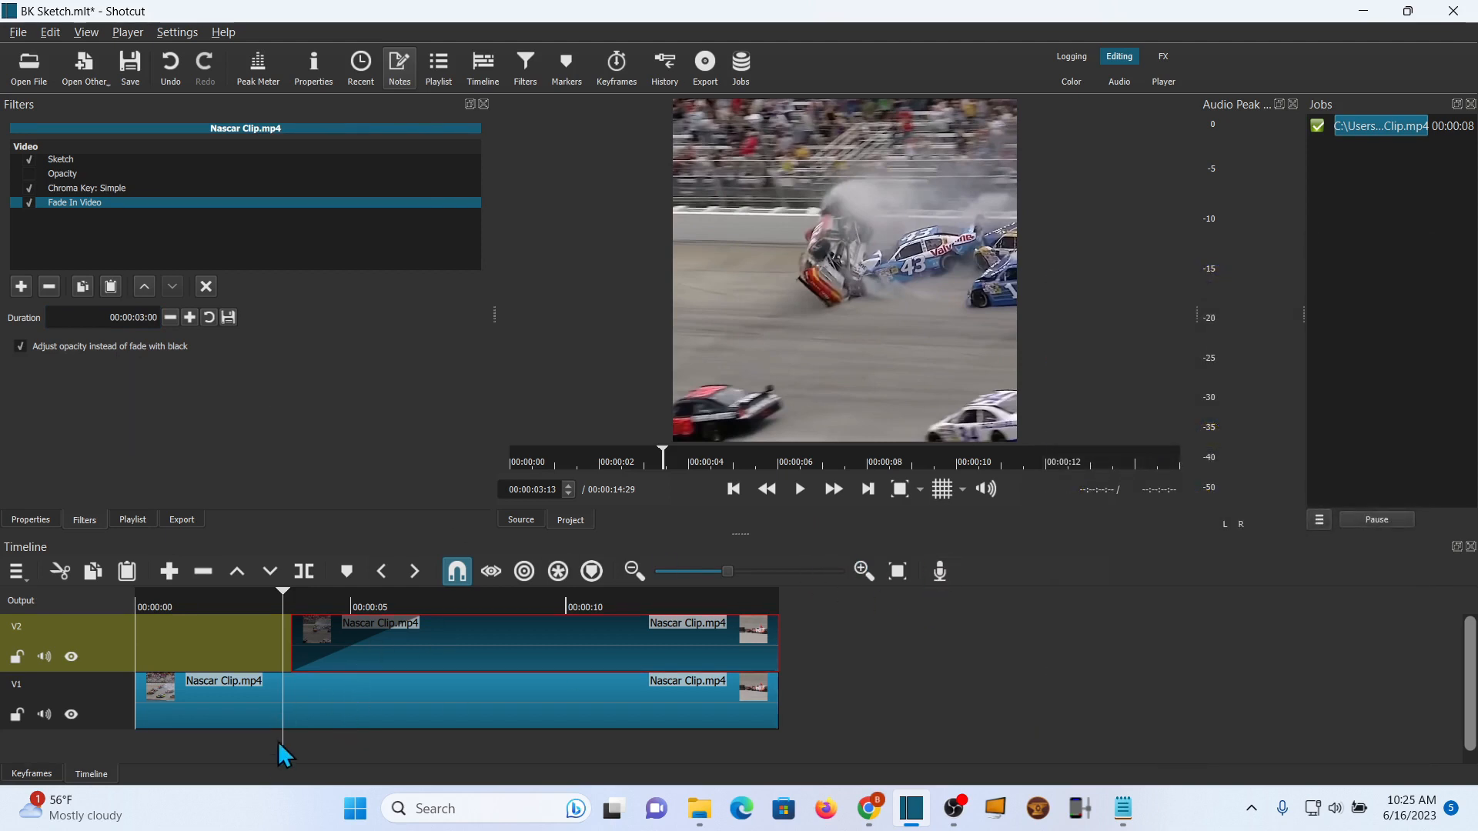
pyautogui.click(800, 488)
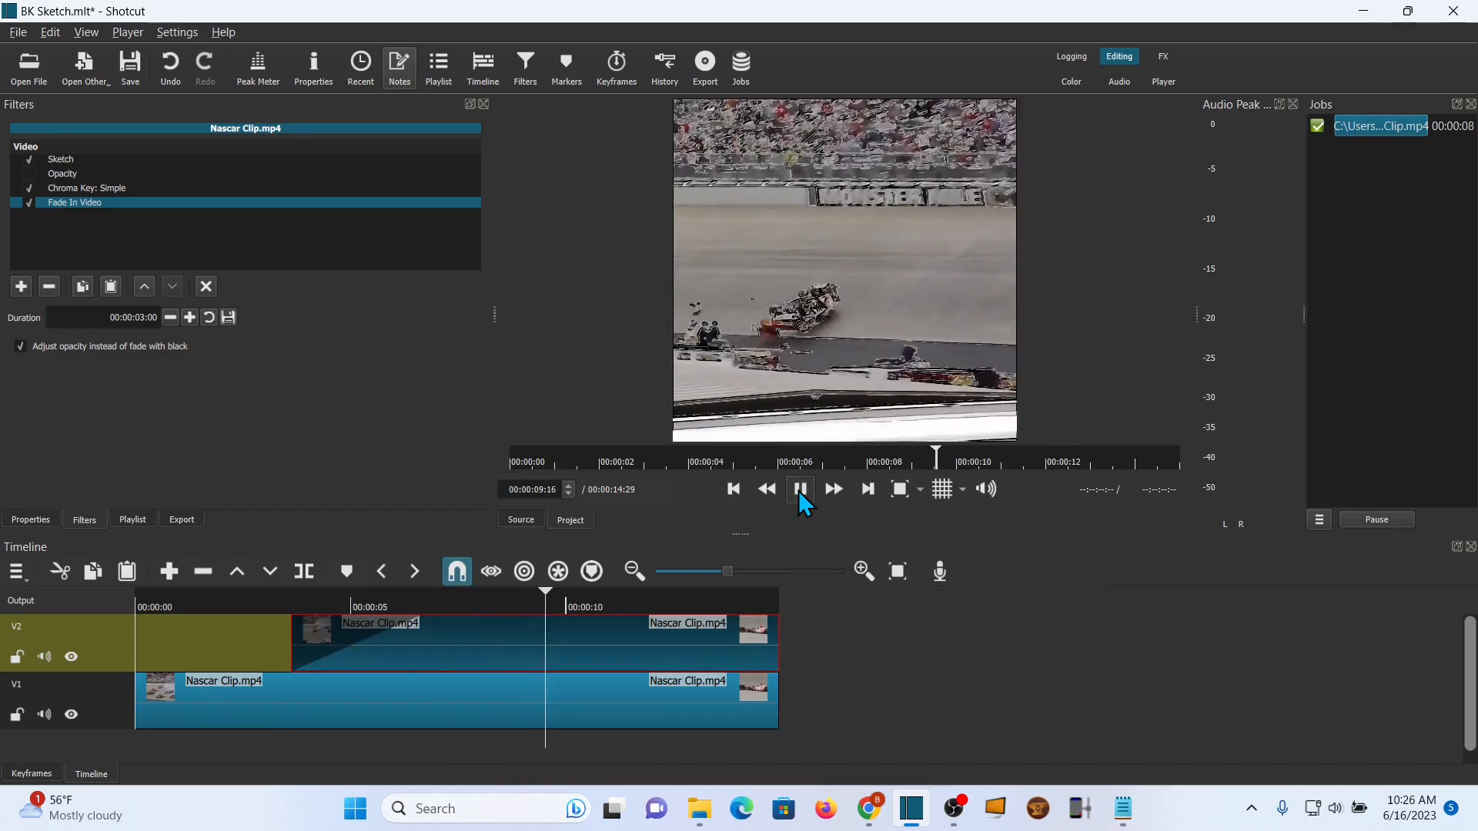
pyautogui.click(799, 488)
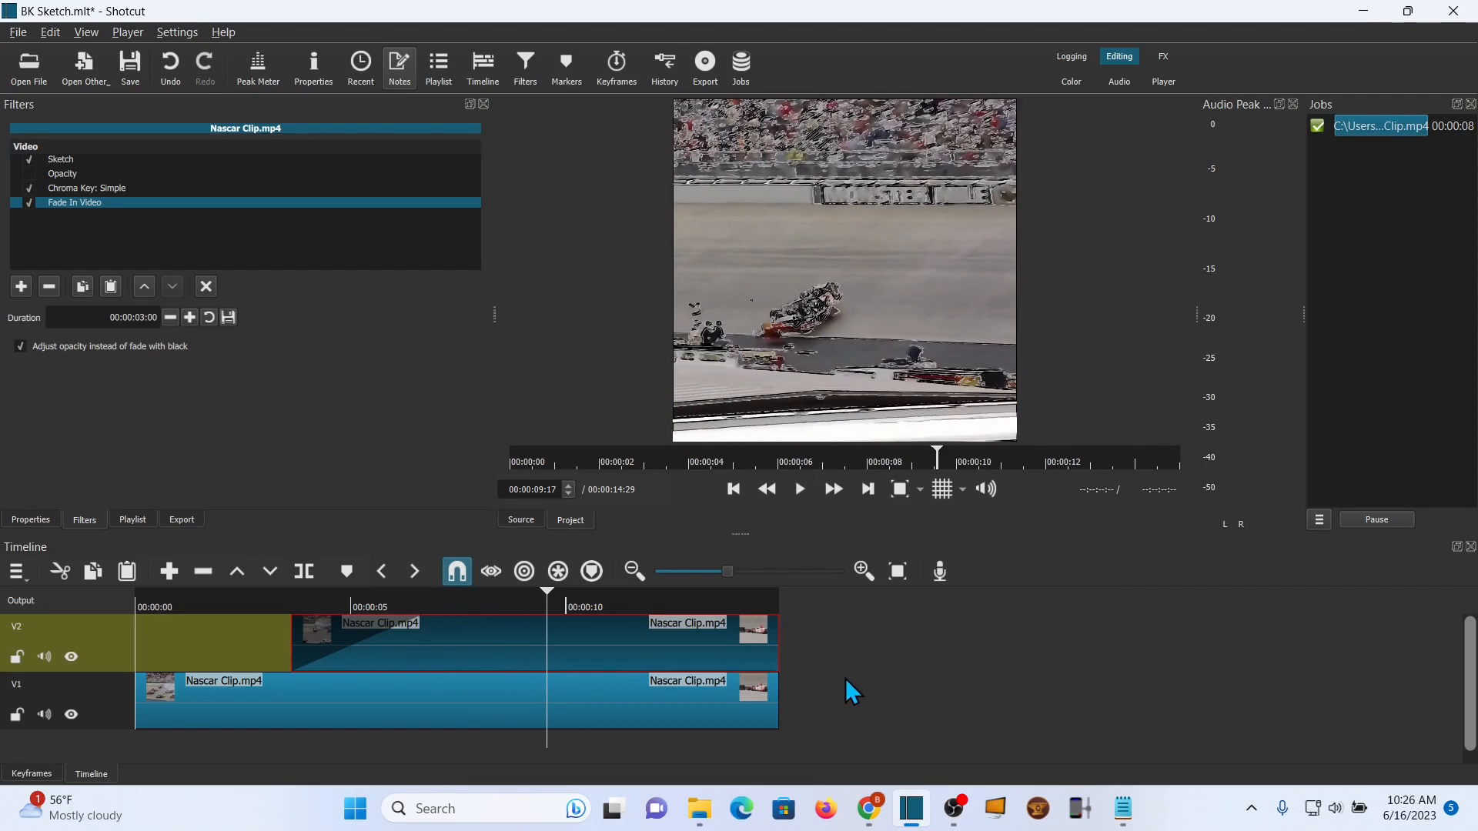
pyautogui.moveTo(826, 682)
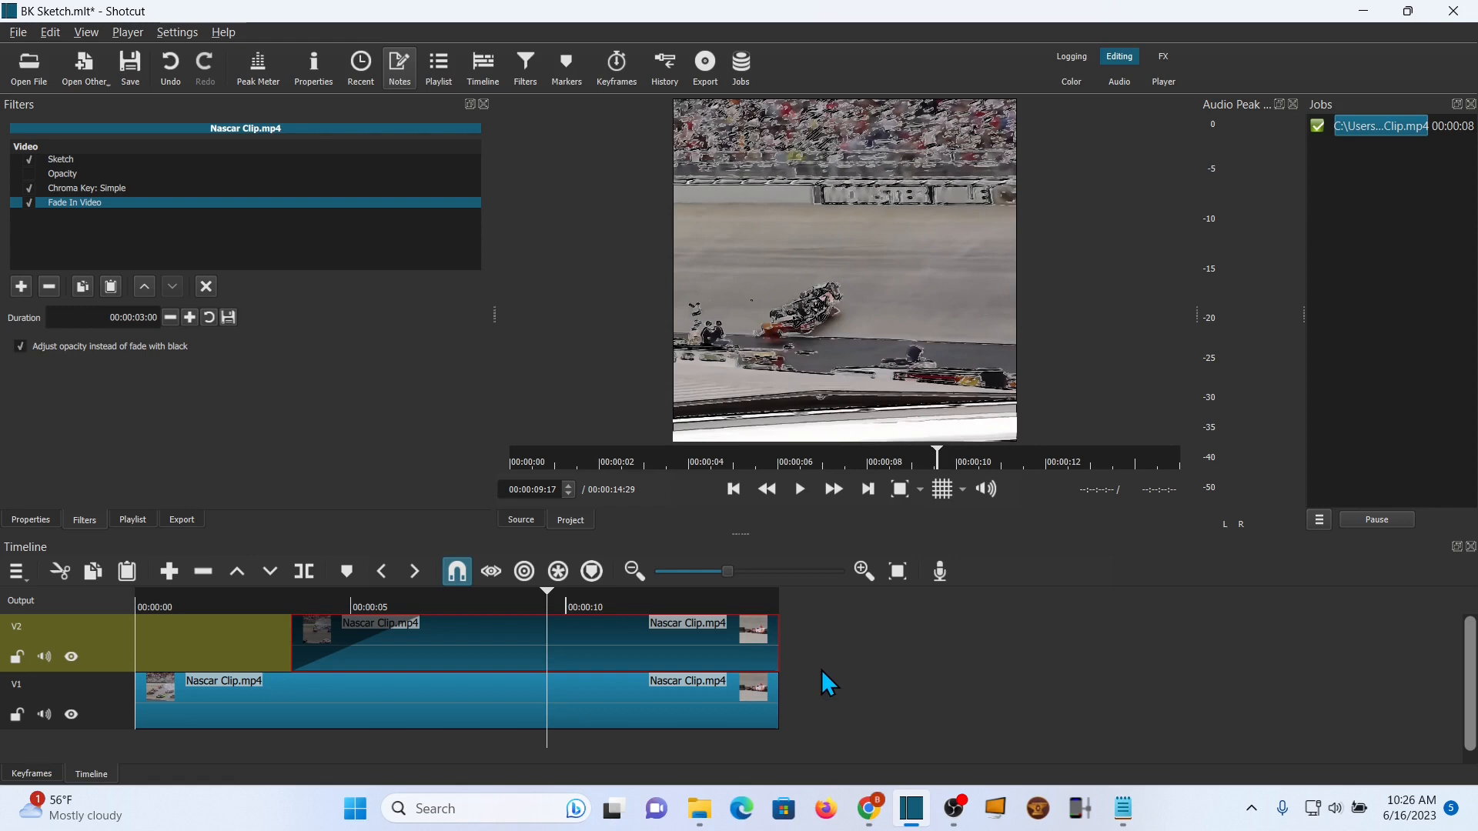